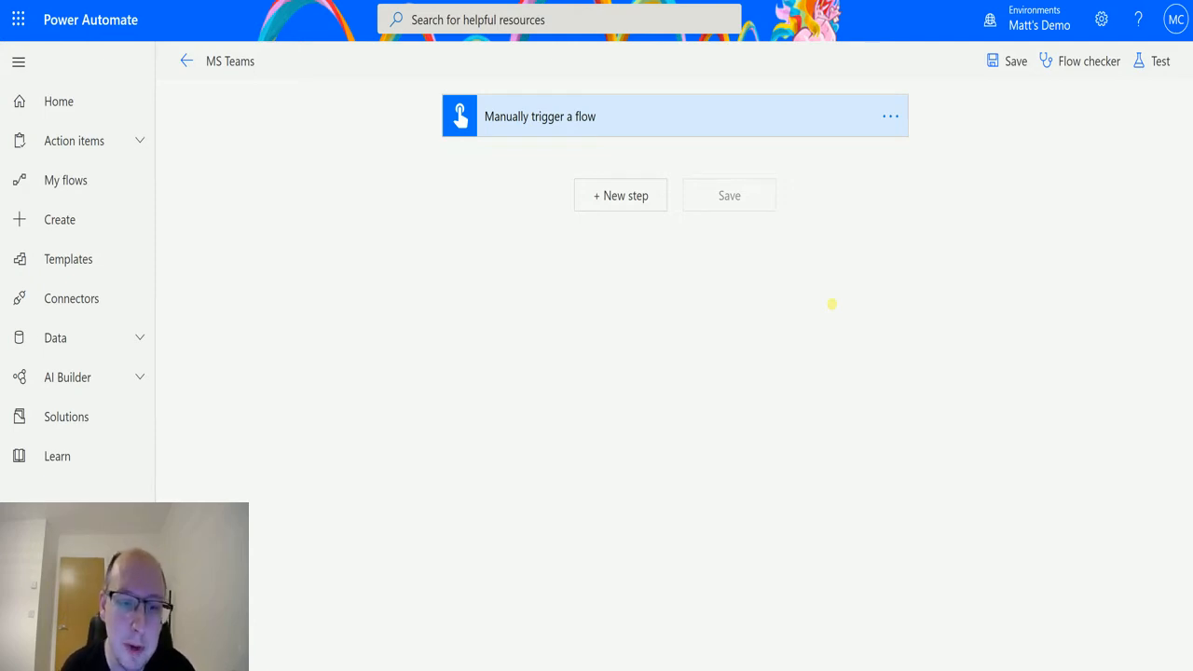
mouse_move(832, 304)
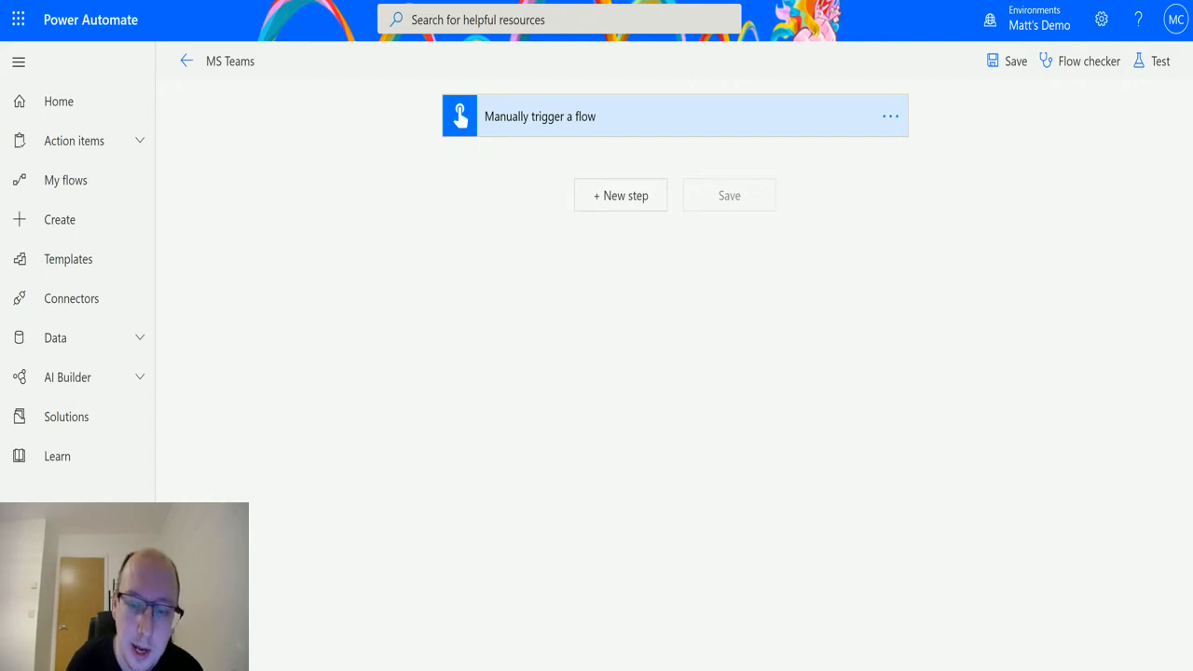
Add a Microsoft Teams 'Post a reply to a message (V2)' action after the manual trigger
left_click(619, 196)
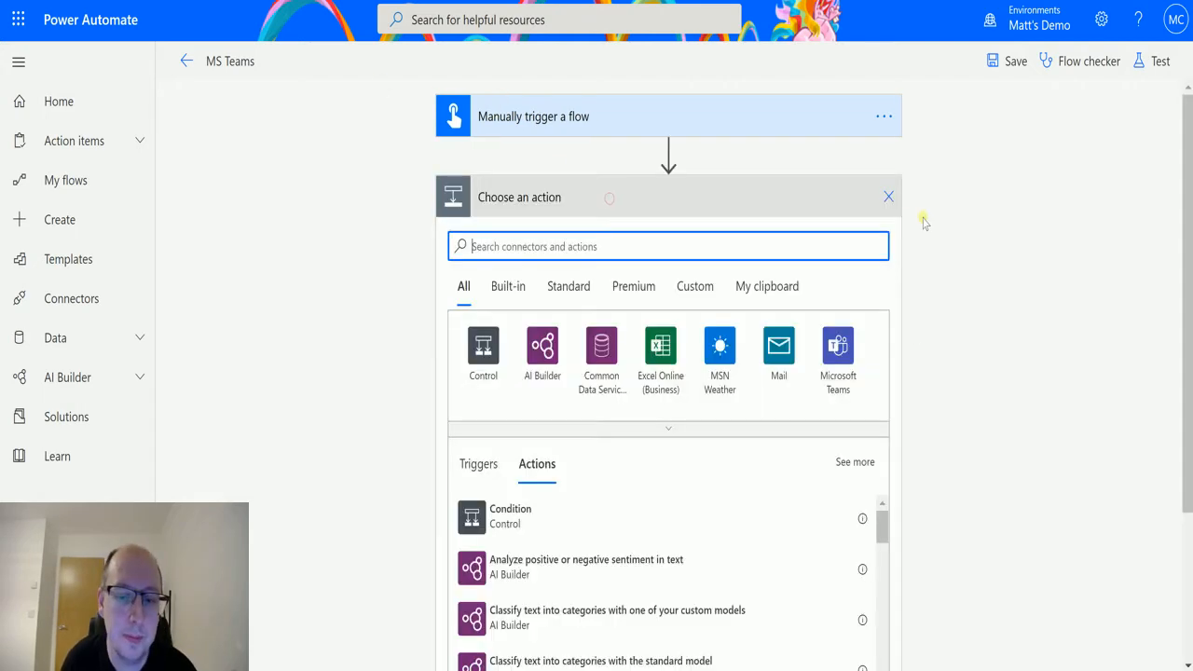
left_click(838, 354)
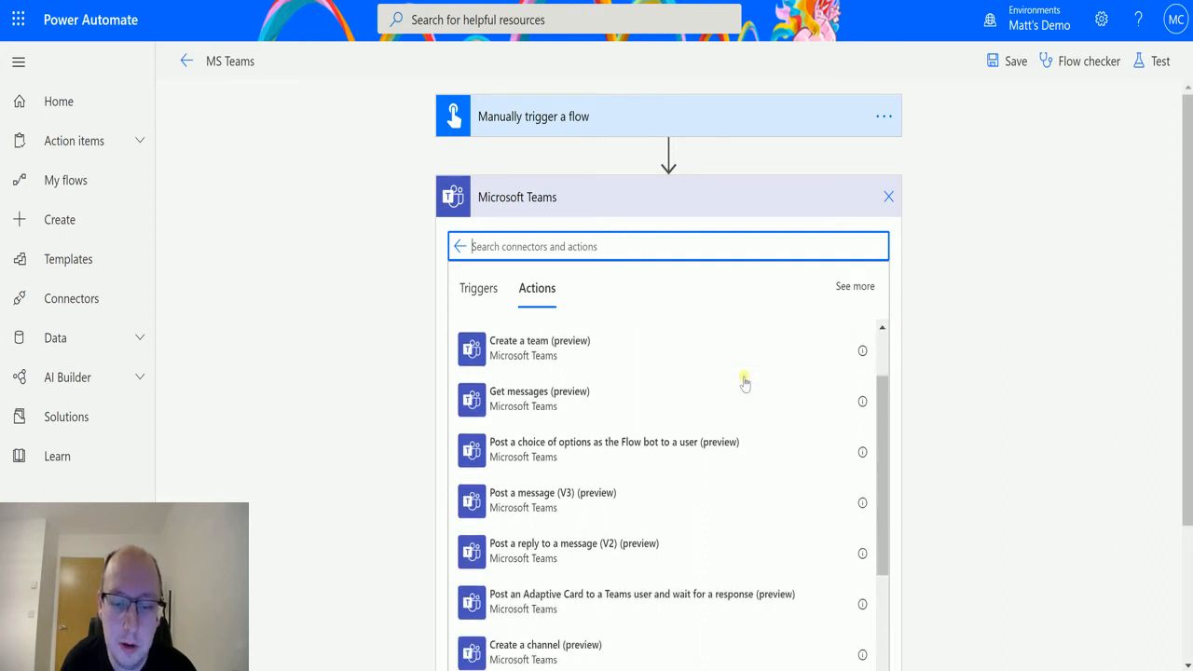
scroll("down", 3)
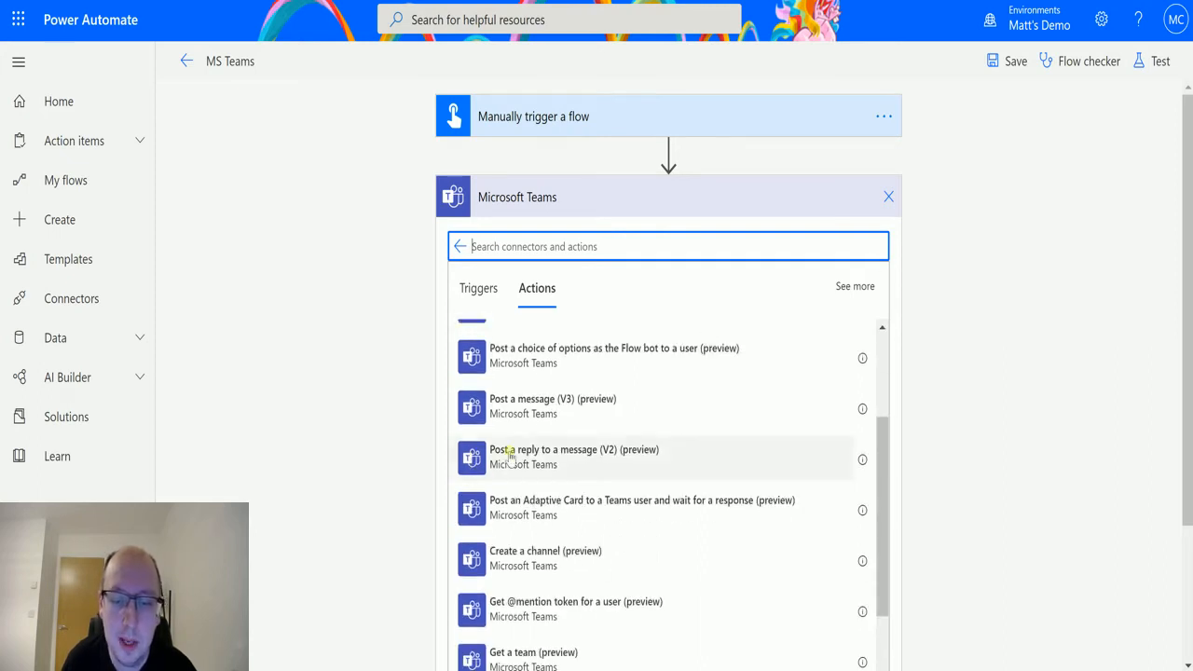
mouse_move(548, 470)
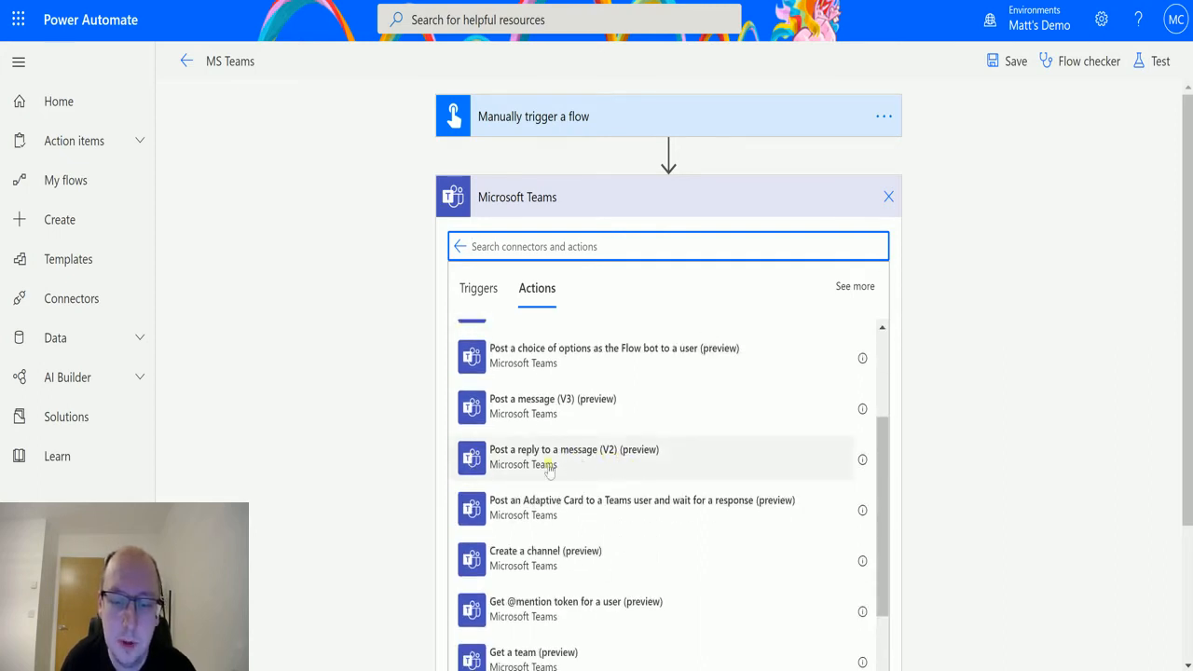
left_click(575, 457)
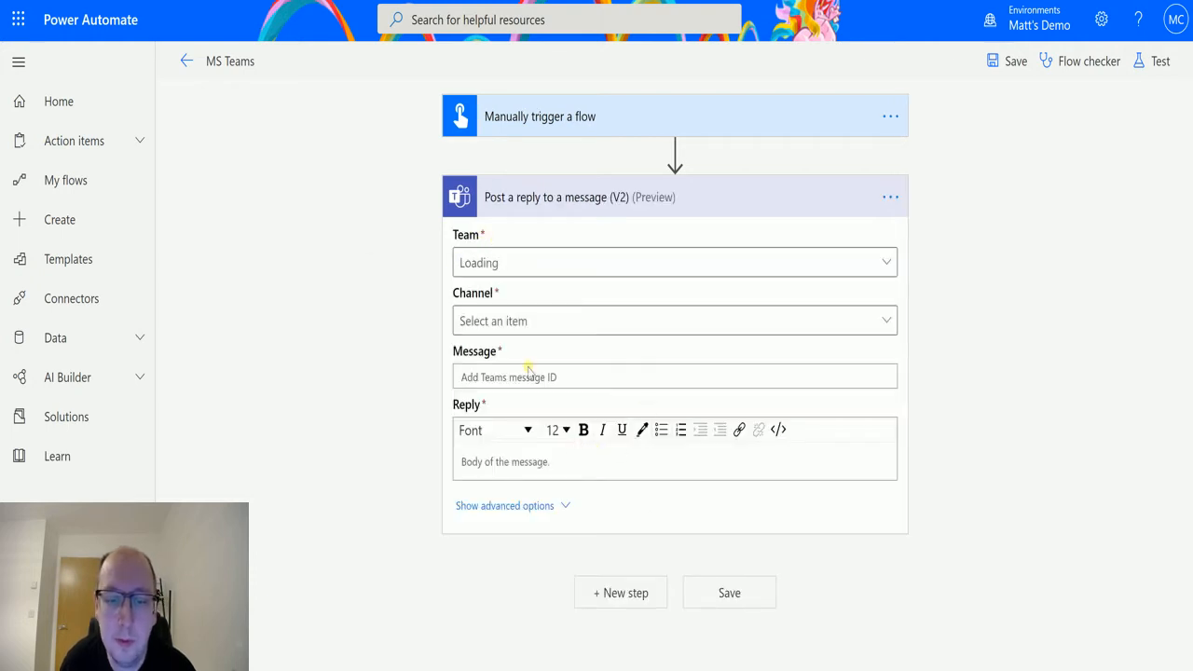
mouse_move(444, 259)
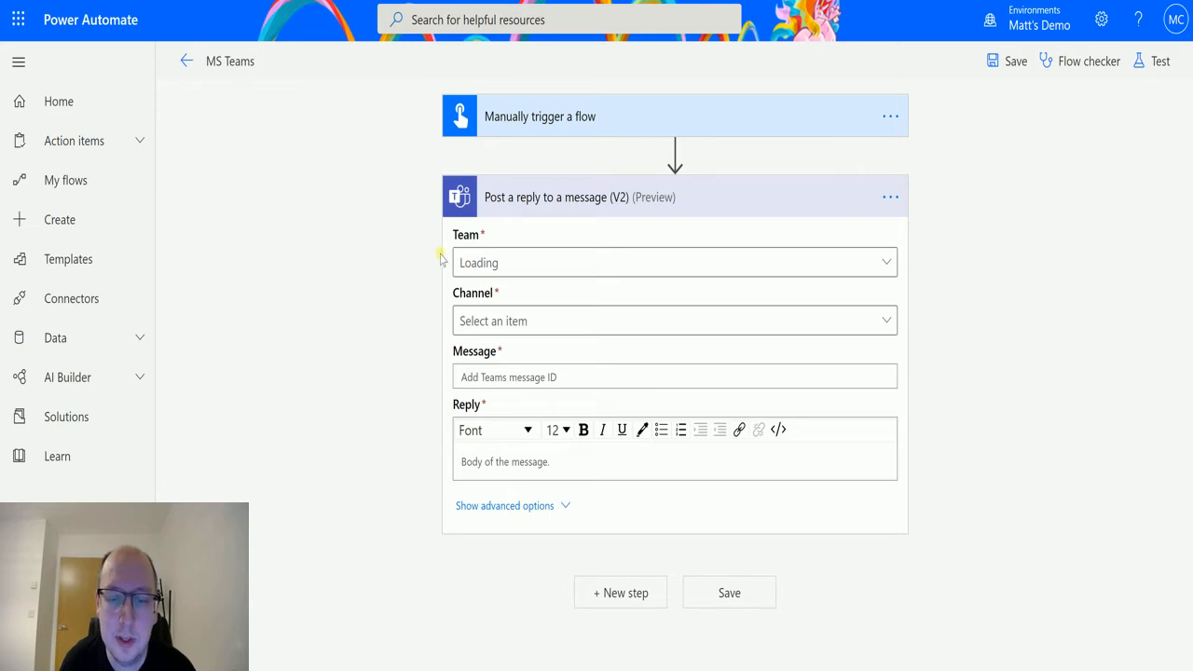
mouse_move(537, 321)
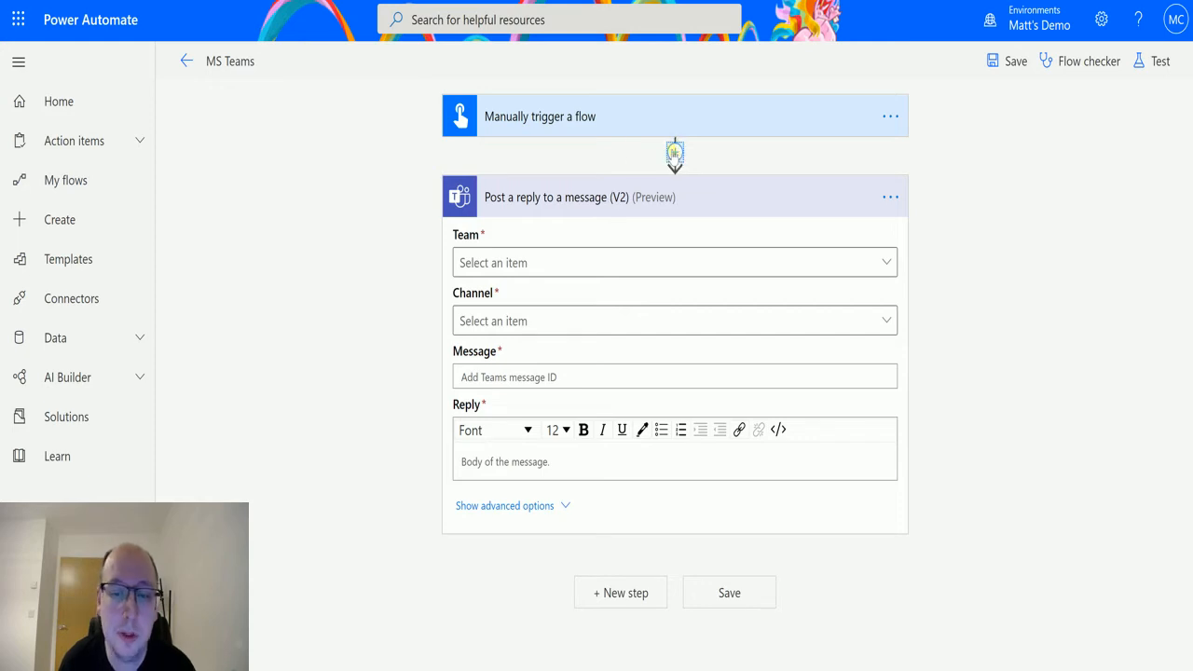
Insert a Microsoft Teams 'Post a message (V3)' action between the trigger and the reply step
left_click(675, 152)
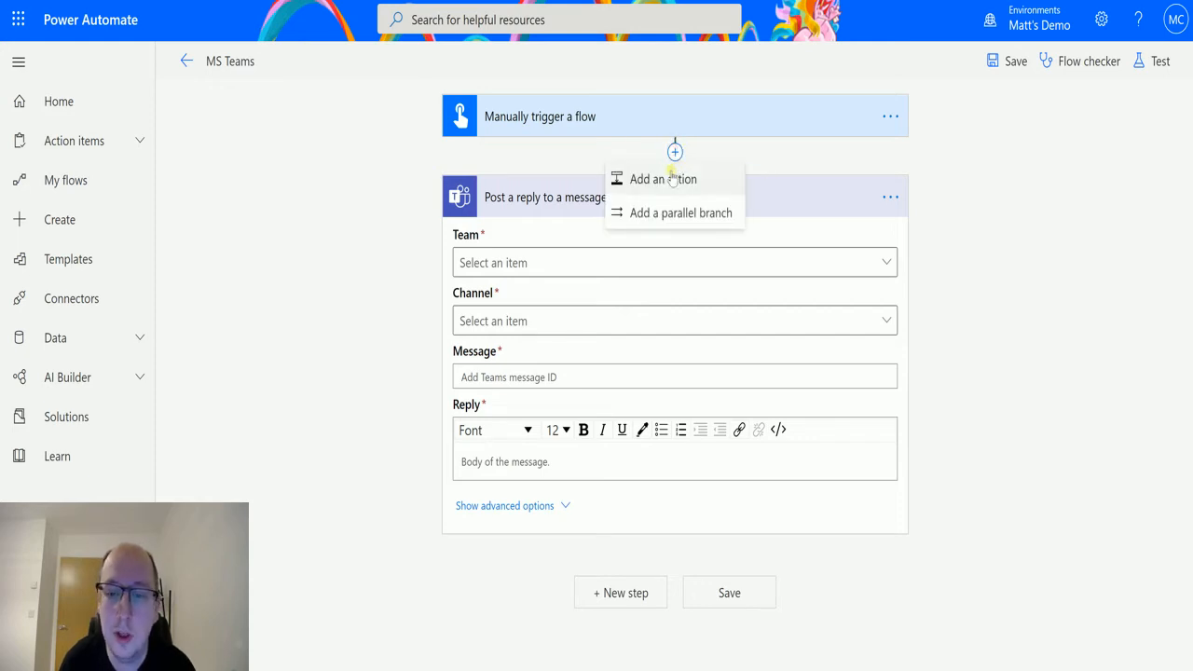
left_click(664, 179)
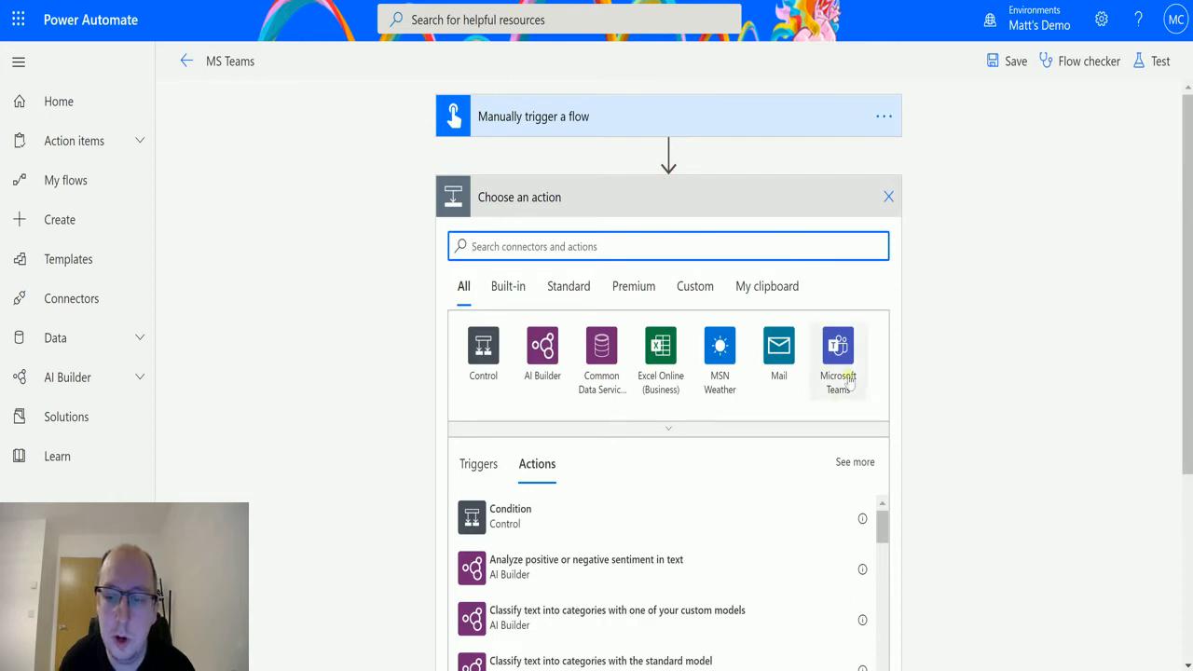
left_click(837, 358)
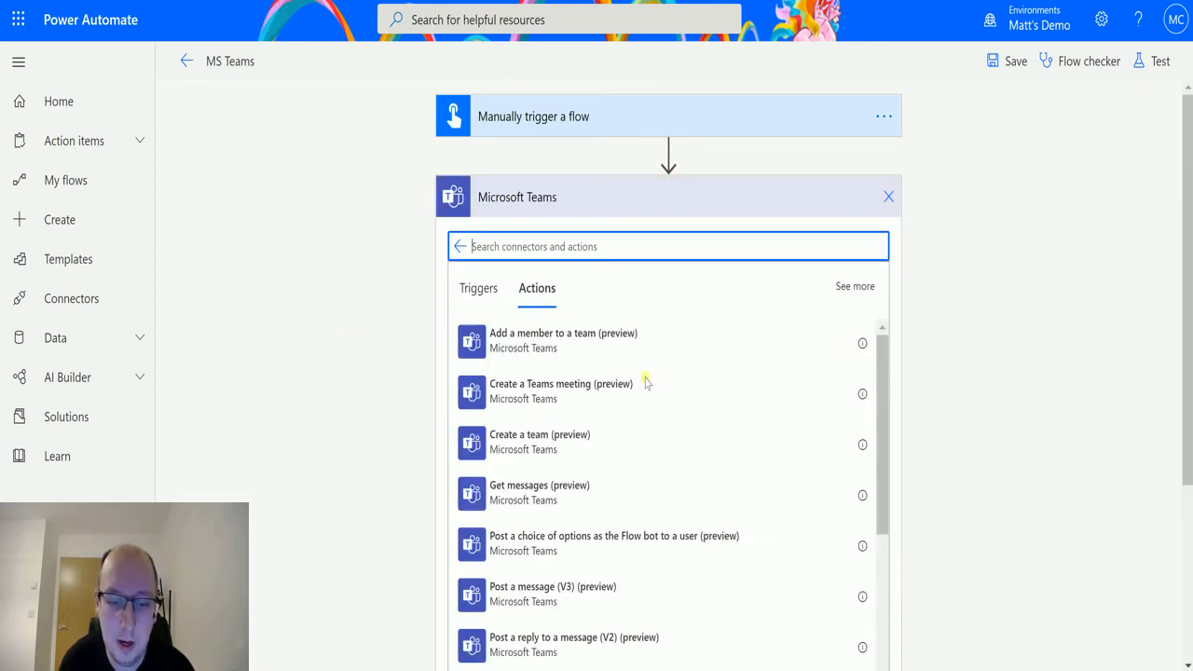
scroll("down", 3)
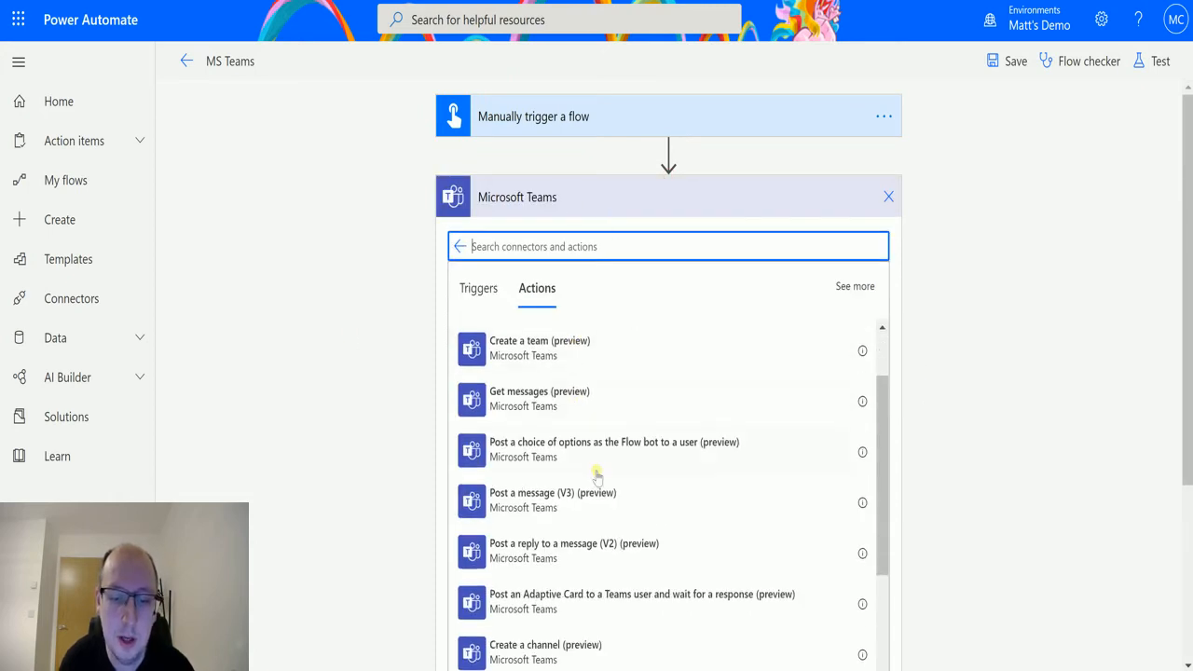
left_click(552, 499)
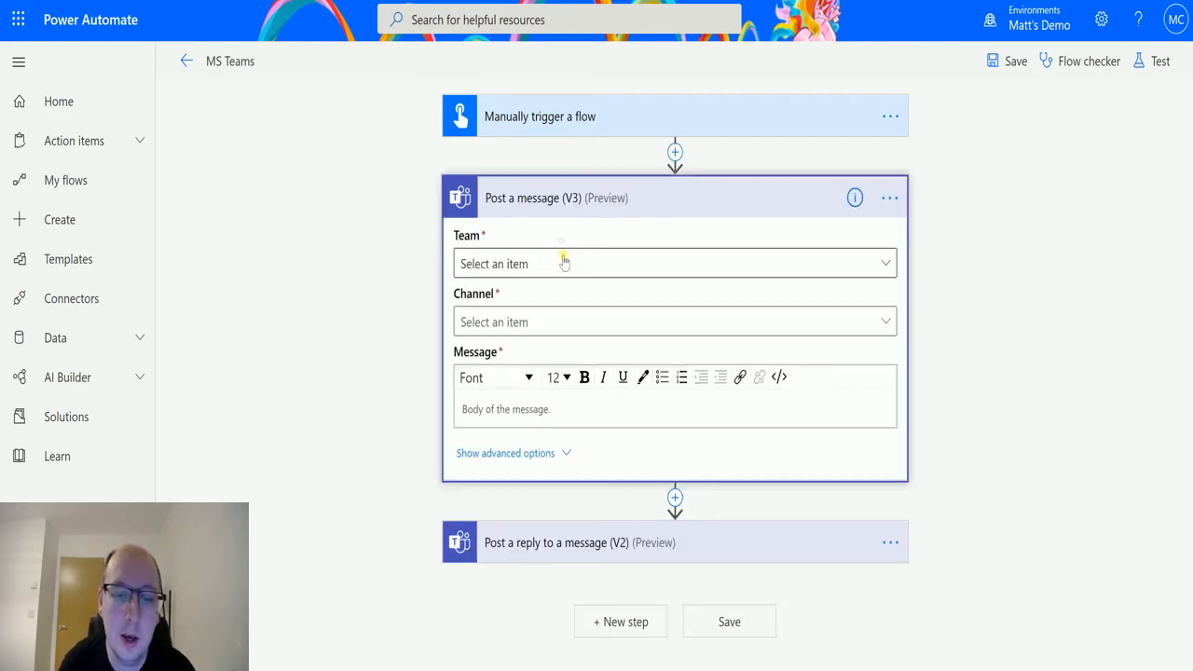
Target MCJ Demo Team's General channel with the message 'Hey, does anyone want a brew?'
left_click(675, 263)
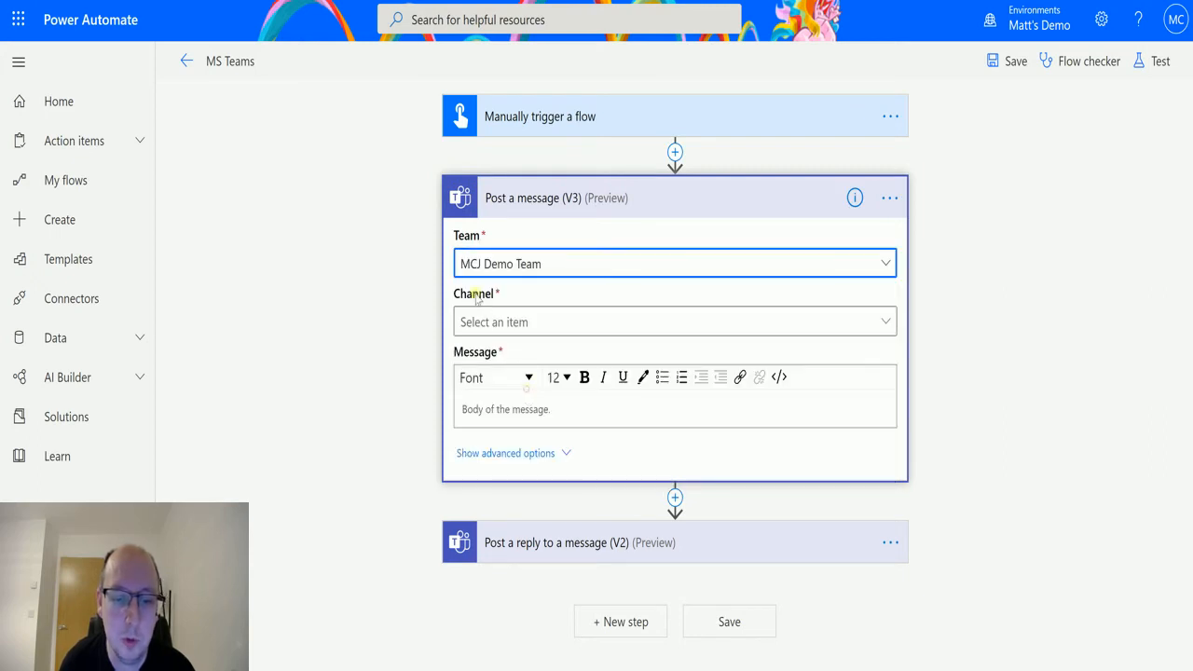
left_click(675, 320)
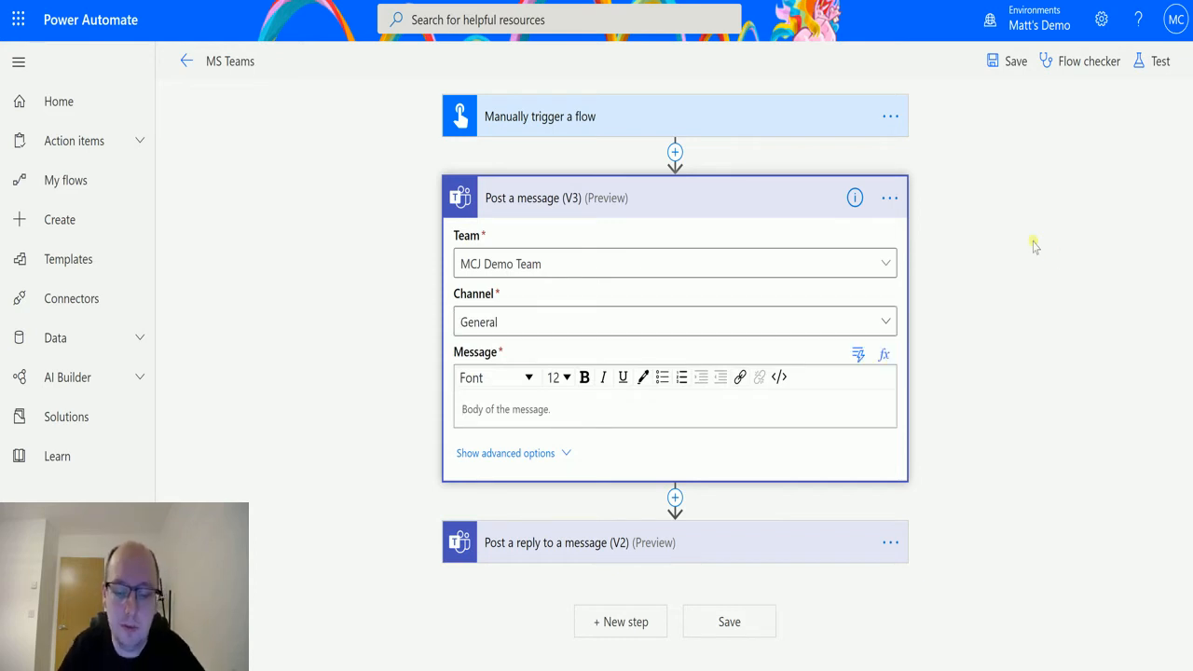
type("Hey")
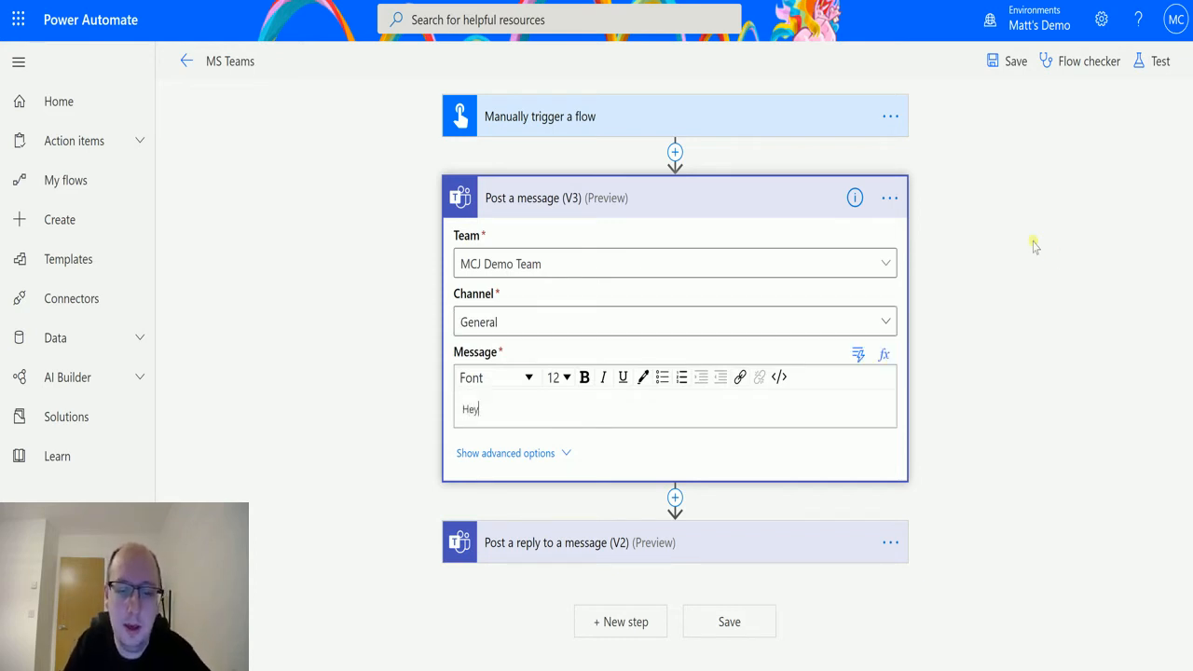
type(", does any")
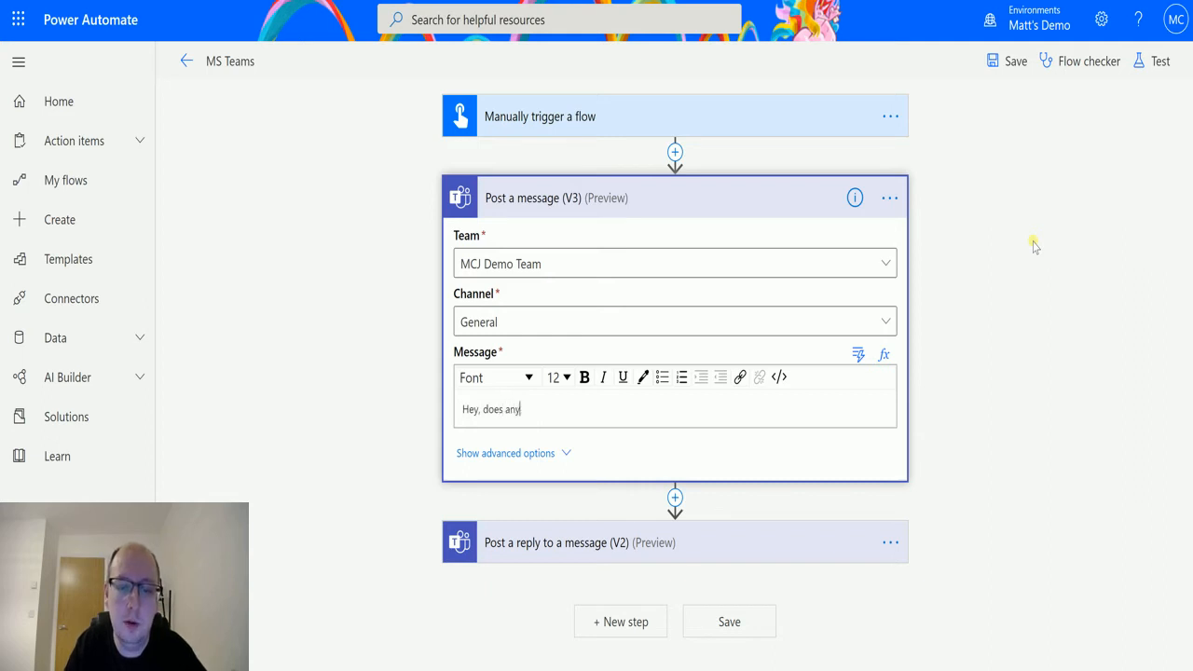
type("one want a brew?")
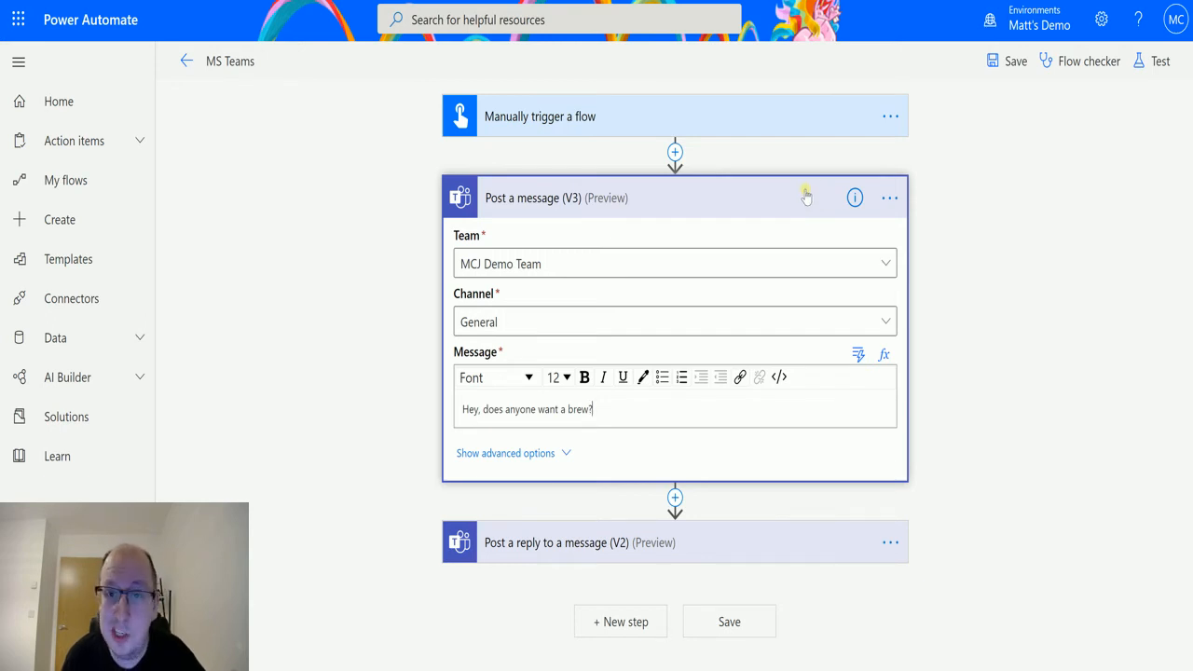
mouse_move(799, 186)
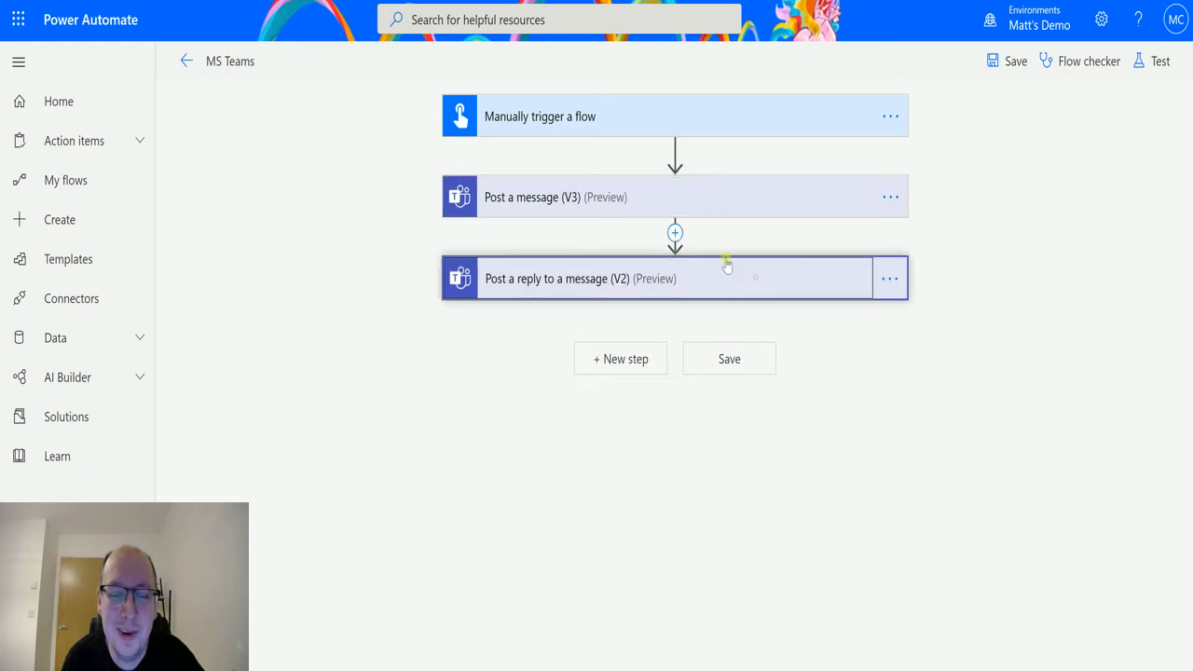
Set the reply step's Team to MCJ Demo Team and Channel to General
left_click(675, 278)
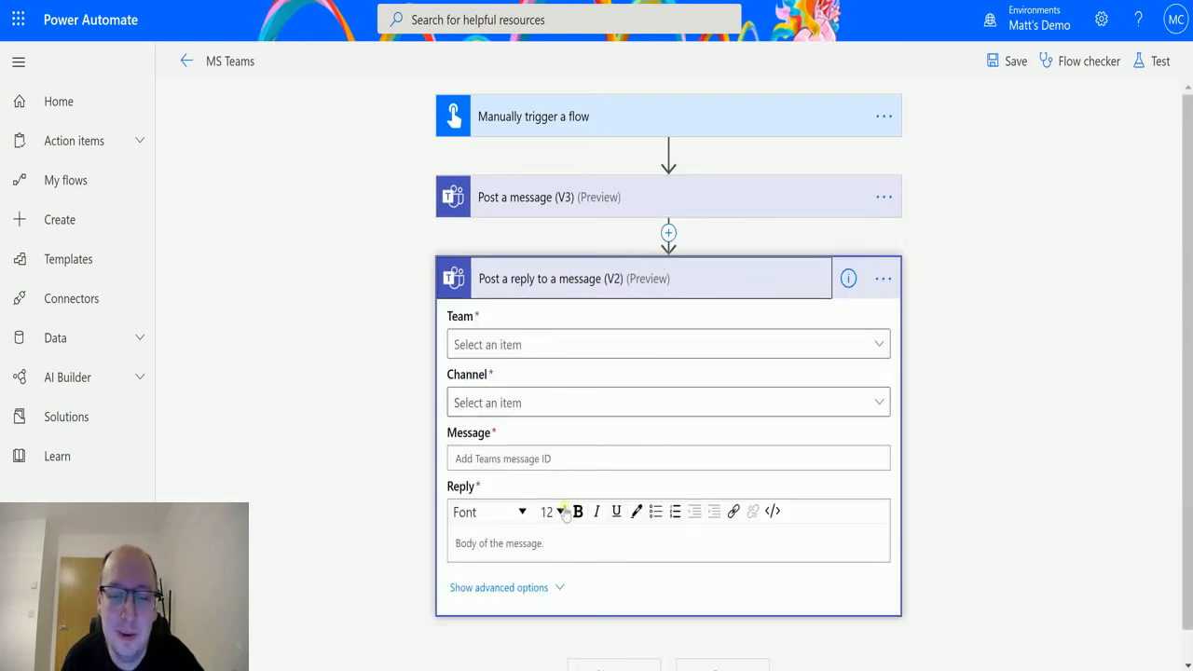
left_click(667, 343)
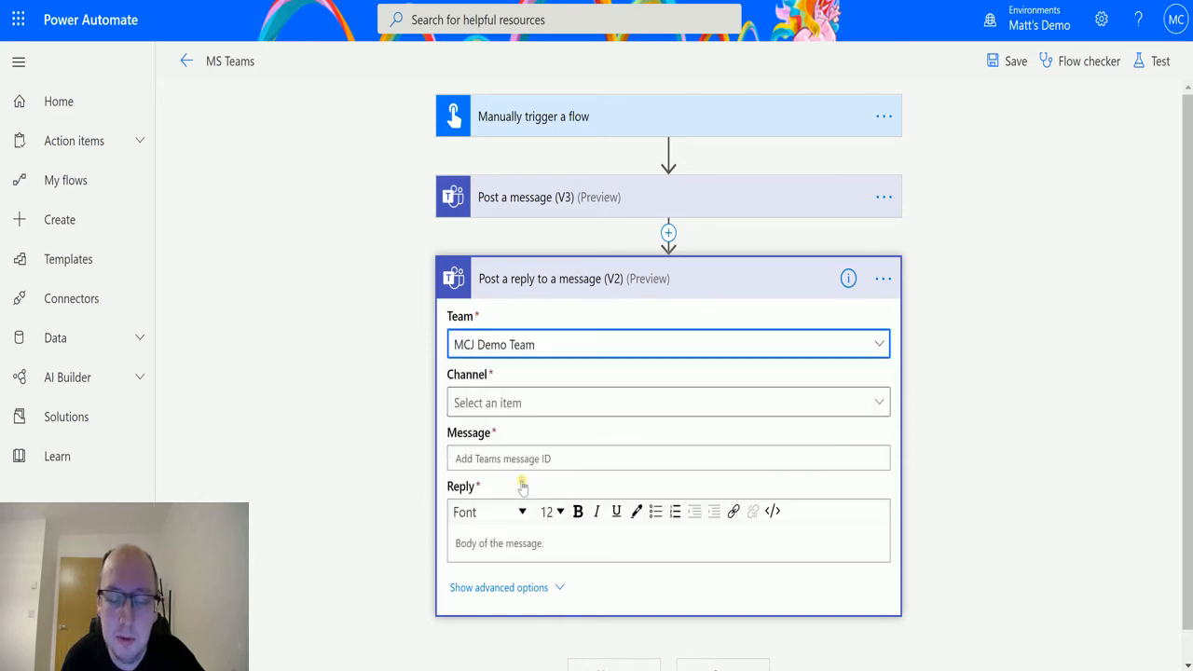
left_click(668, 403)
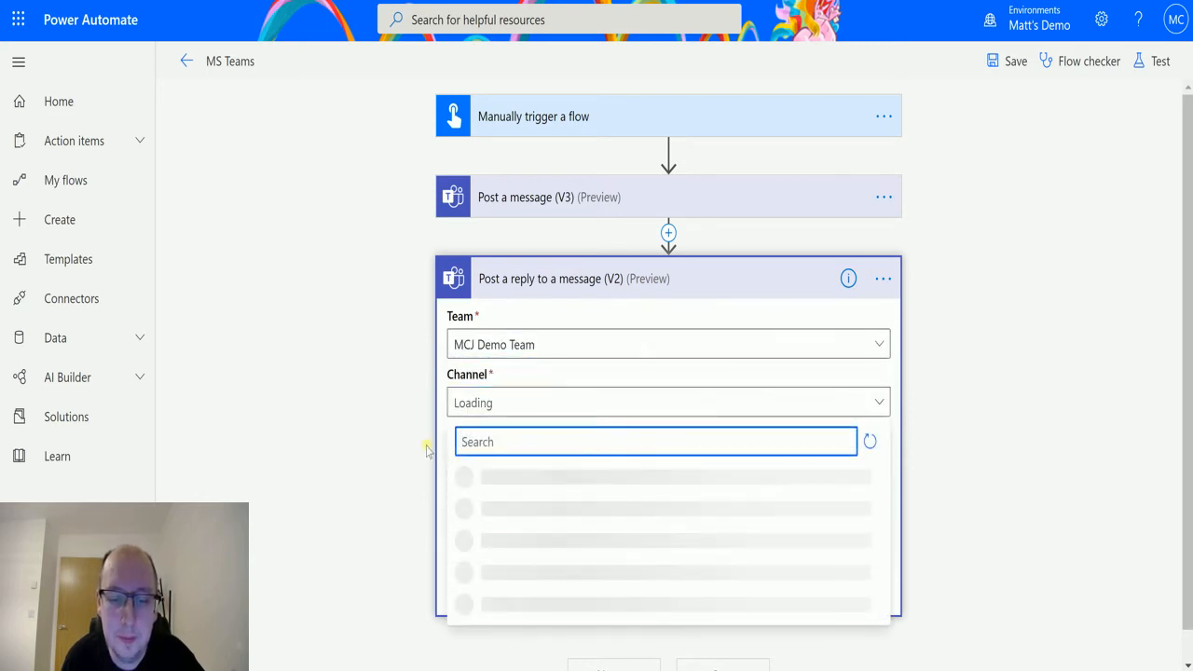
left_click(662, 477)
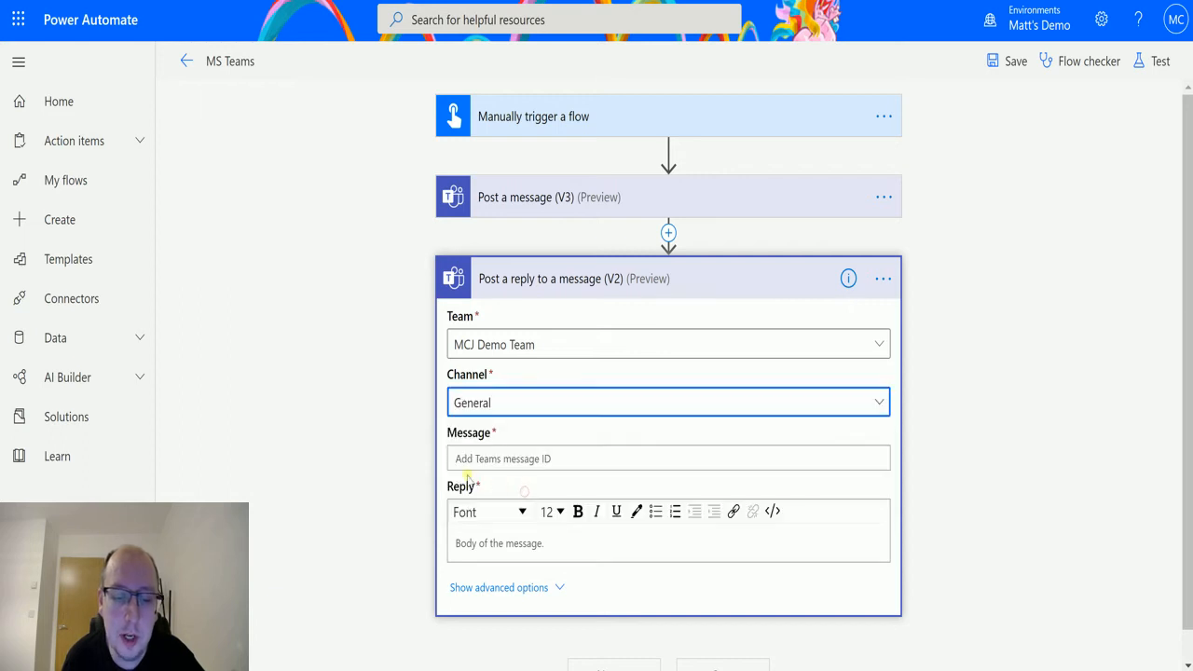
left_click(668, 459)
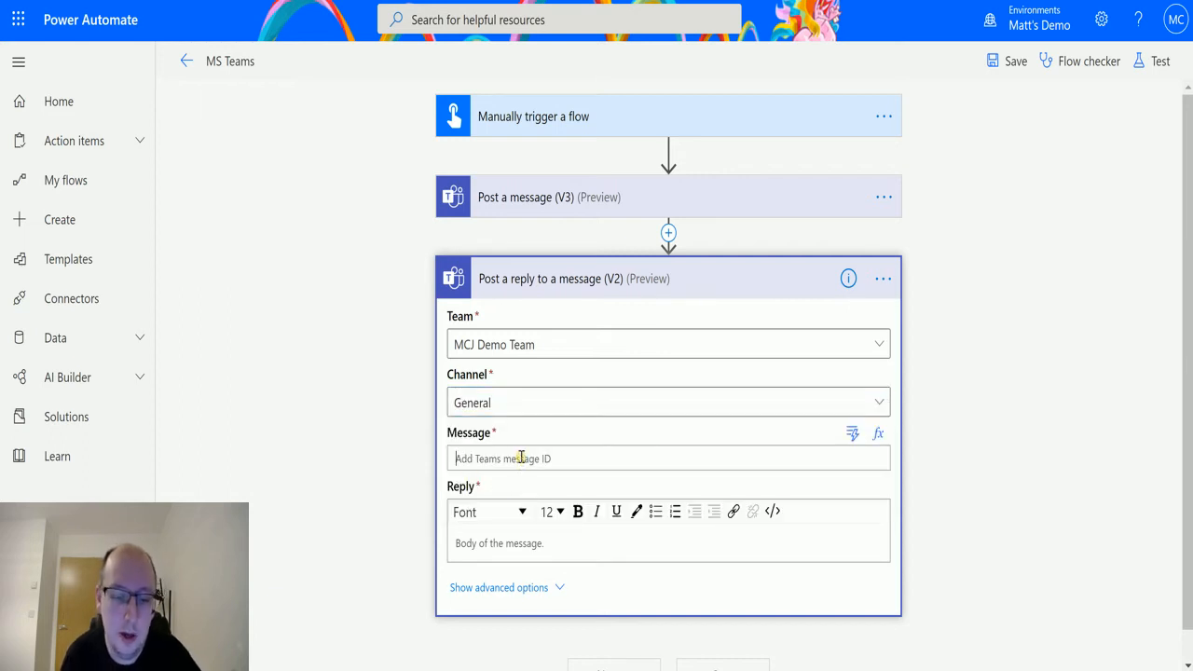
Insert the Message Id dynamic output from 'Post a message (V3)' into the Message field
left_click(667, 459)
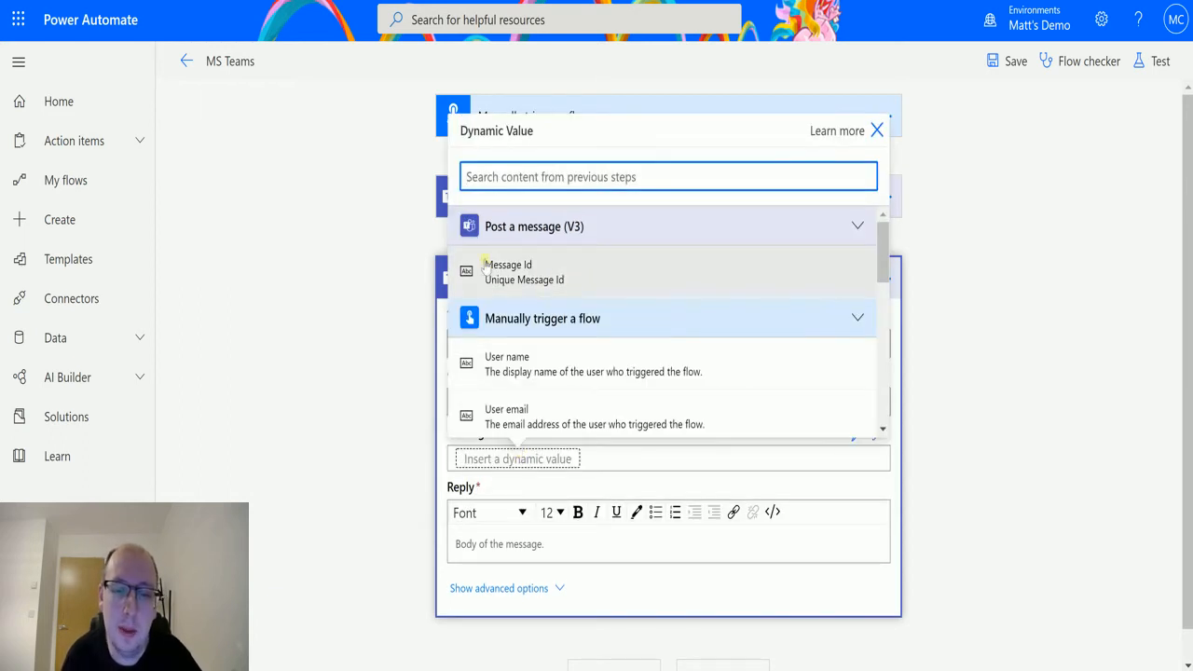
left_click(507, 270)
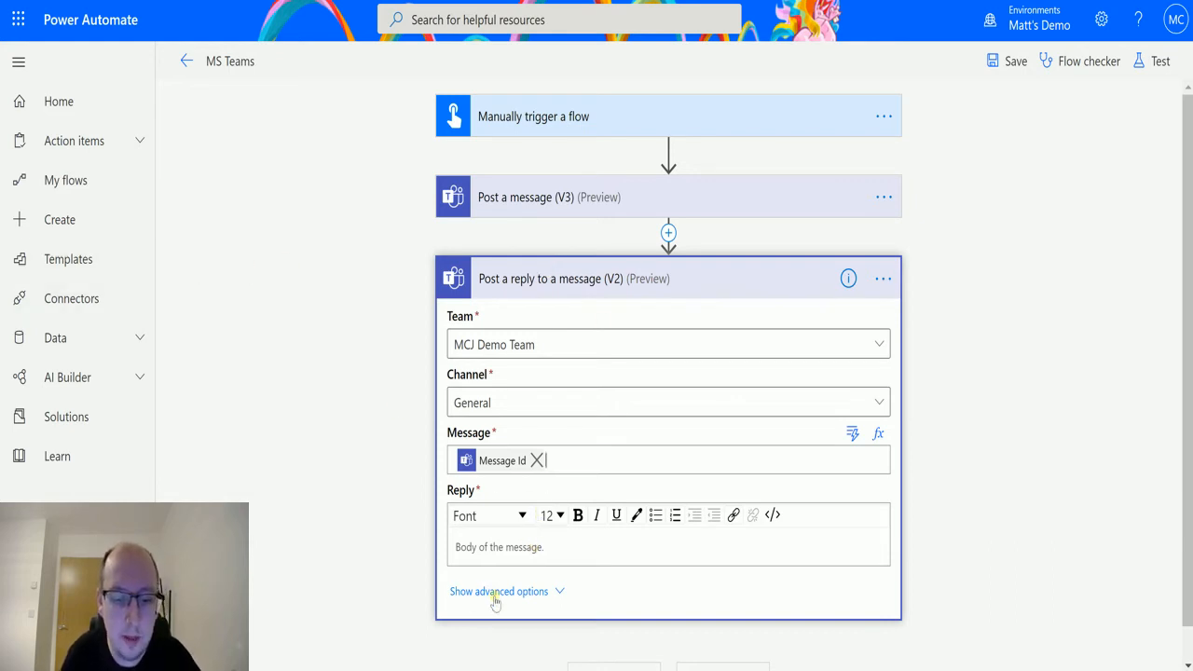
Fill the reply body with 'Yes please, Coffee, Milk, no sugar.'
left_click(588, 549)
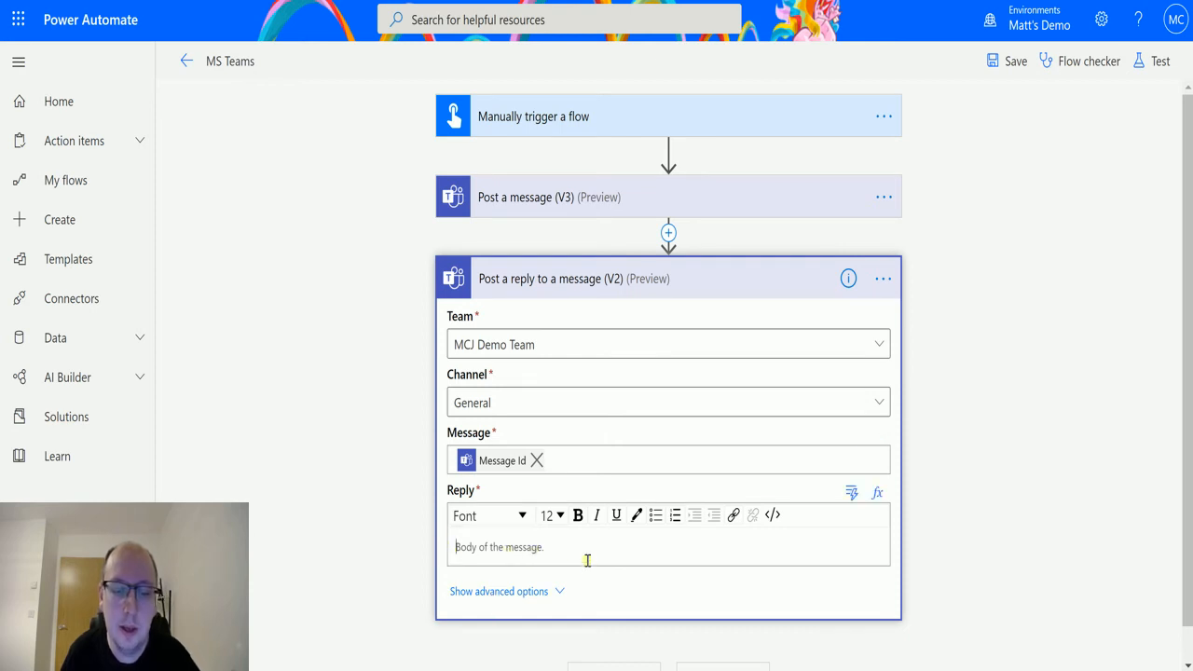
type("Yes")
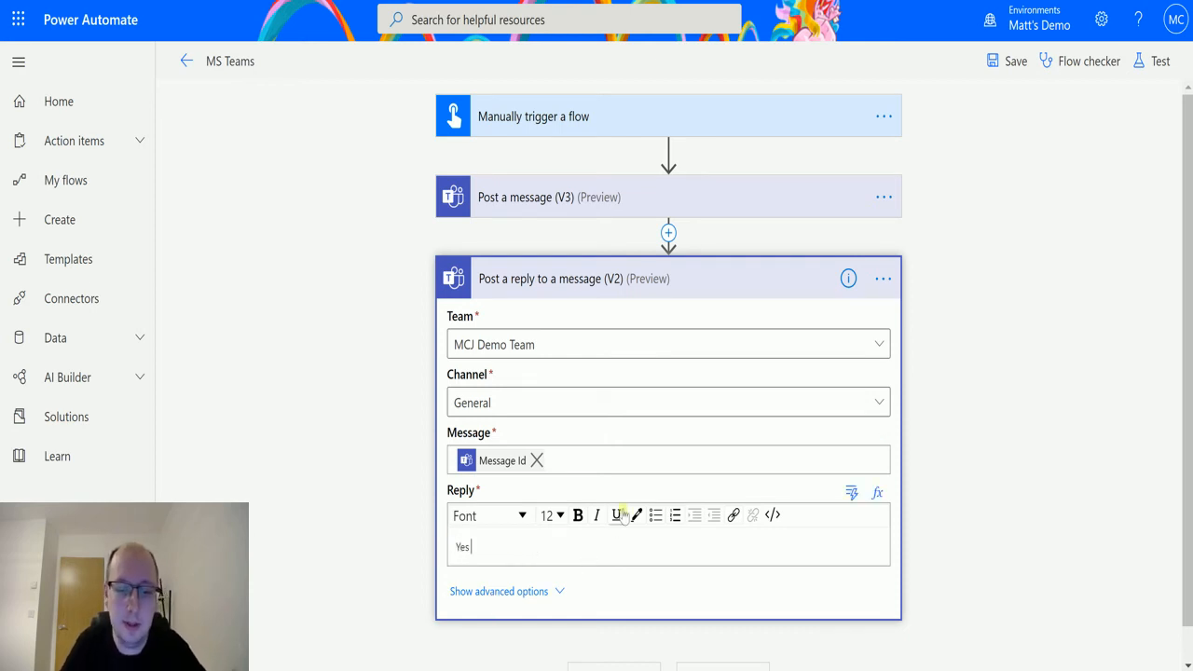
type("please, Co")
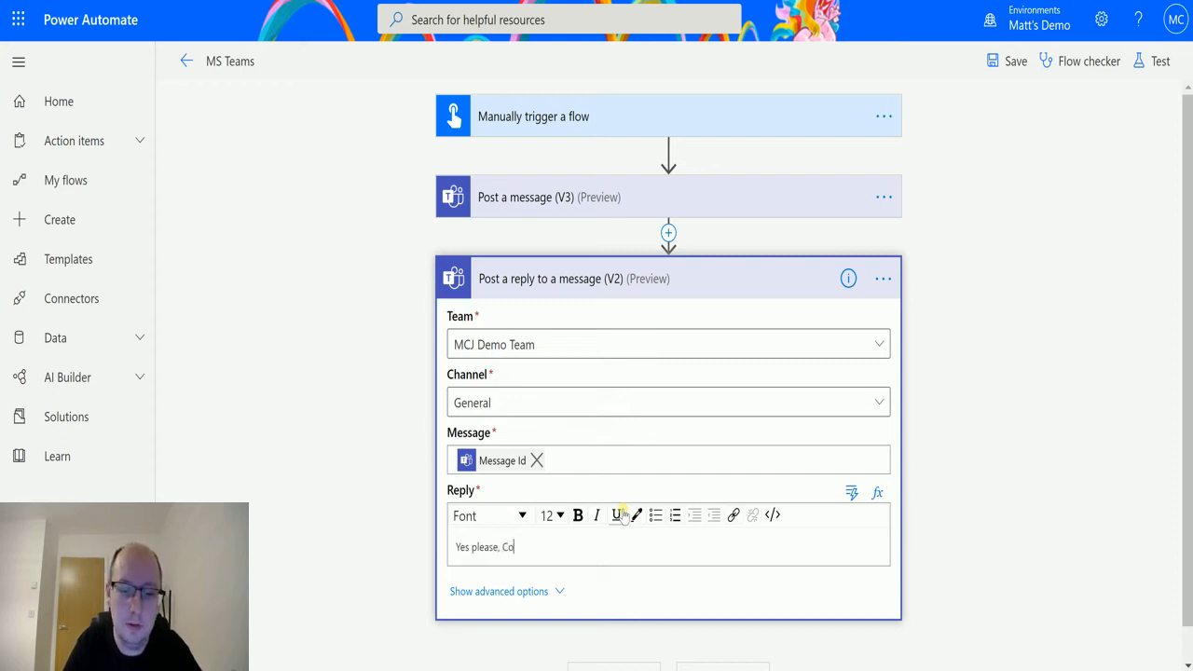
type("ffee, Mil")
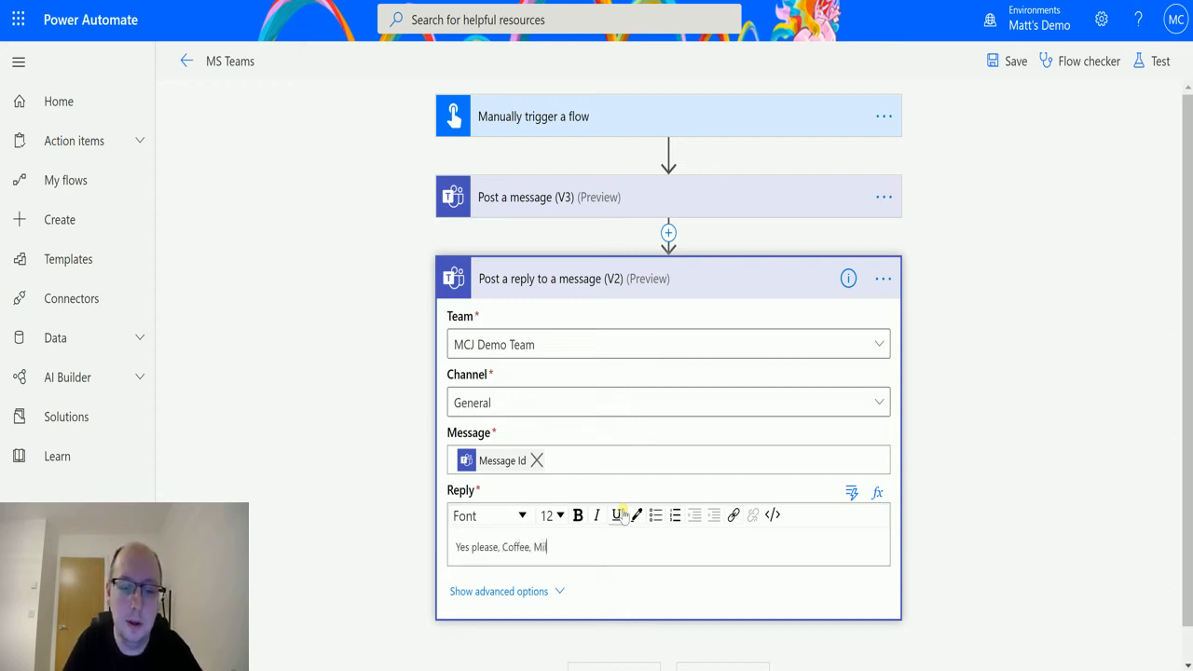
type("k, no sug")
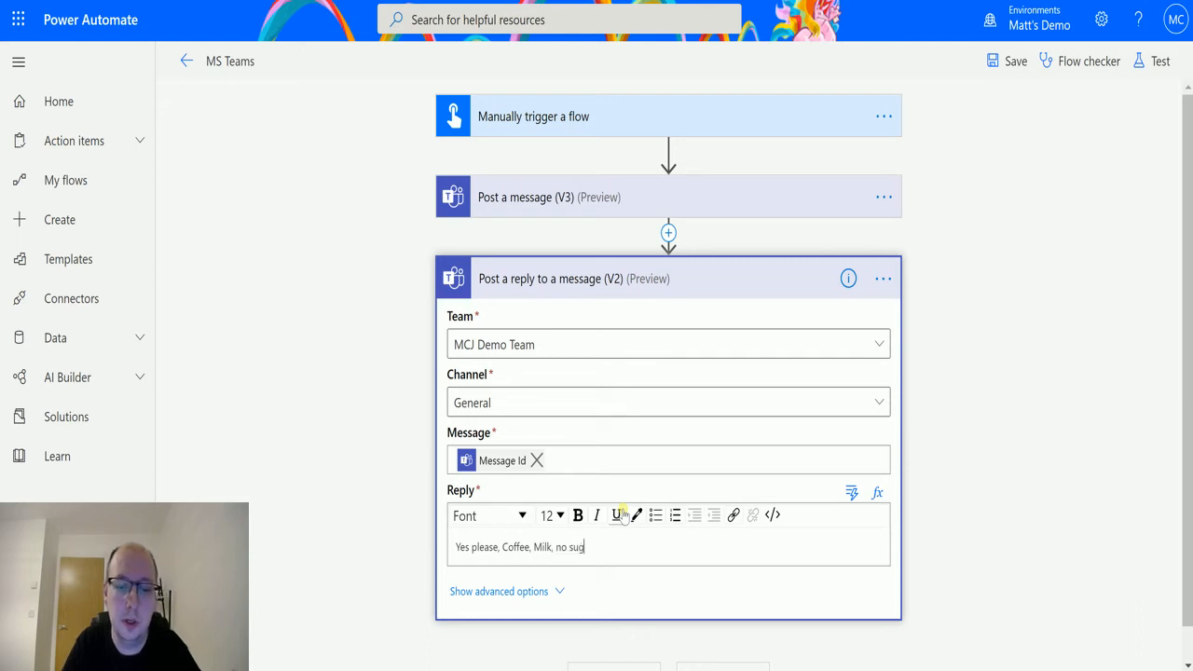
type("ar.")
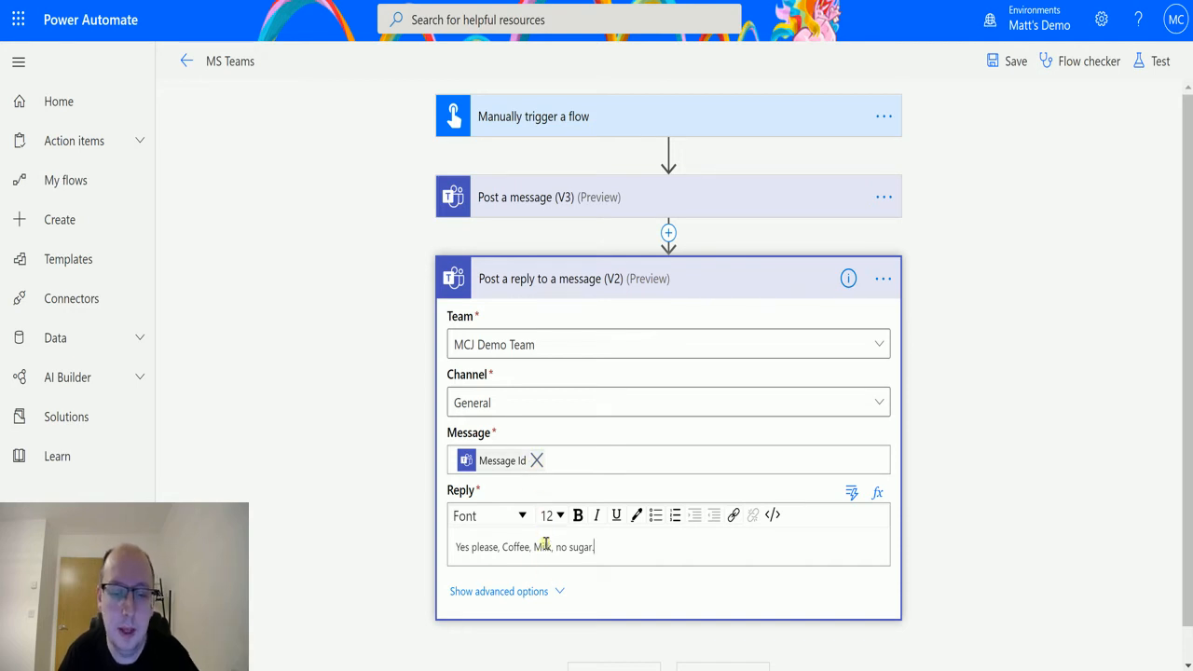
Make Coffee, Milk and sugar bold and set the whole reply text to size 16
double_click(541, 548)
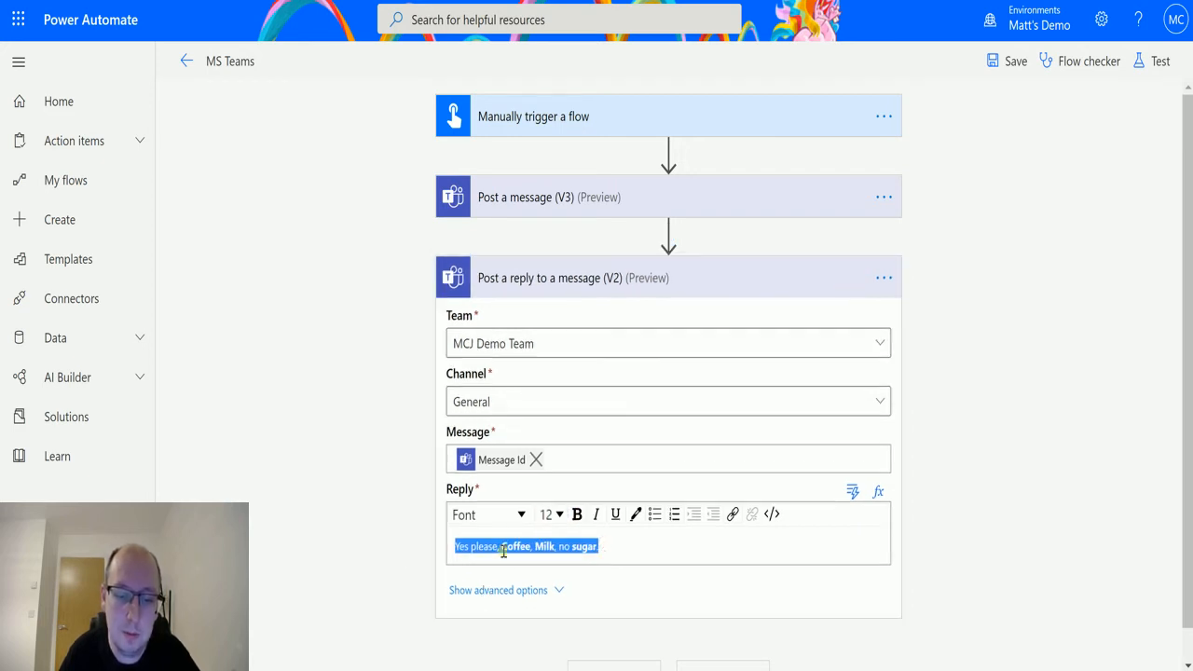
left_click(550, 514)
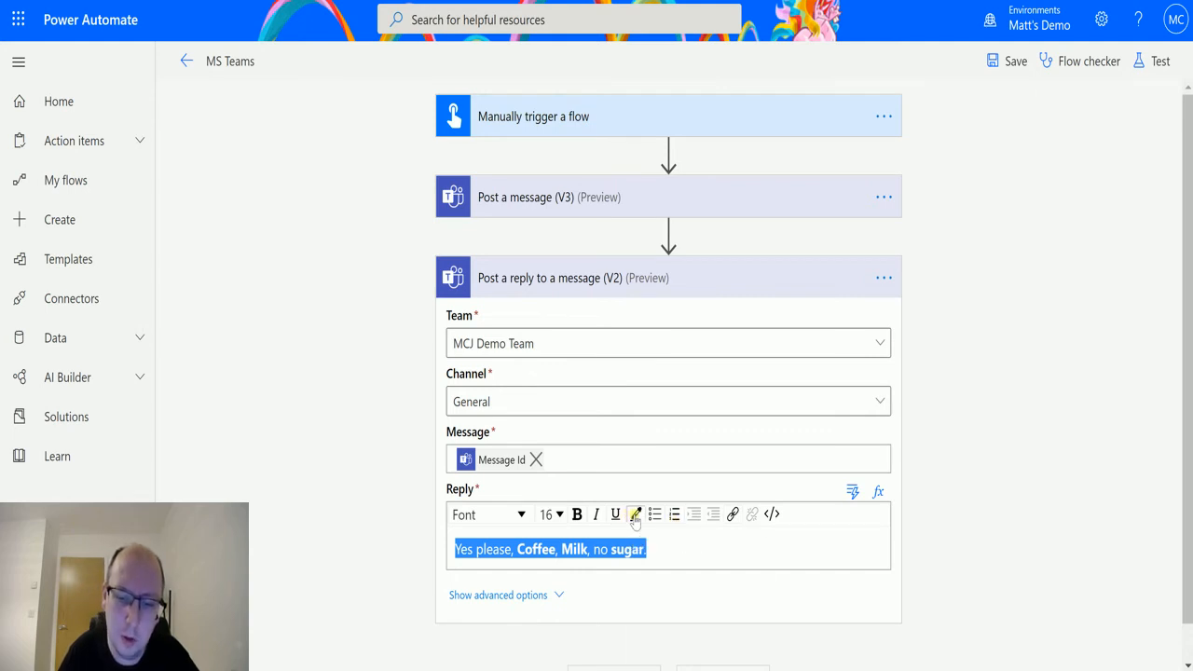
left_click(637, 515)
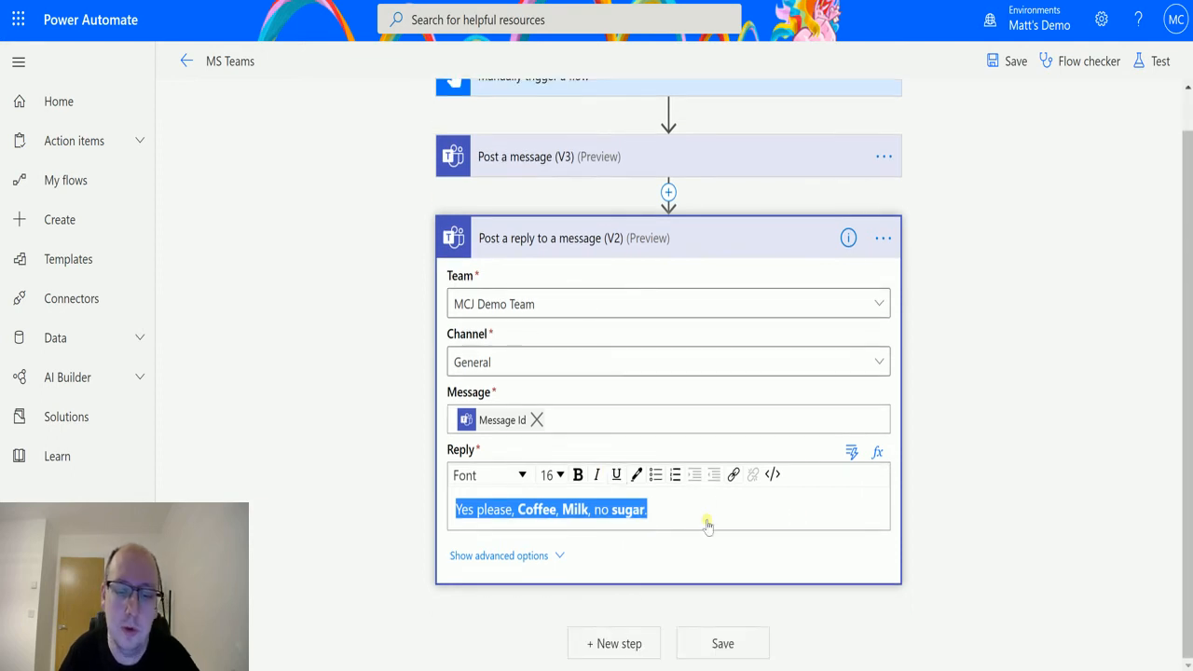
Reveal the reply step's advanced options with its empty Subject field
left_click(500, 556)
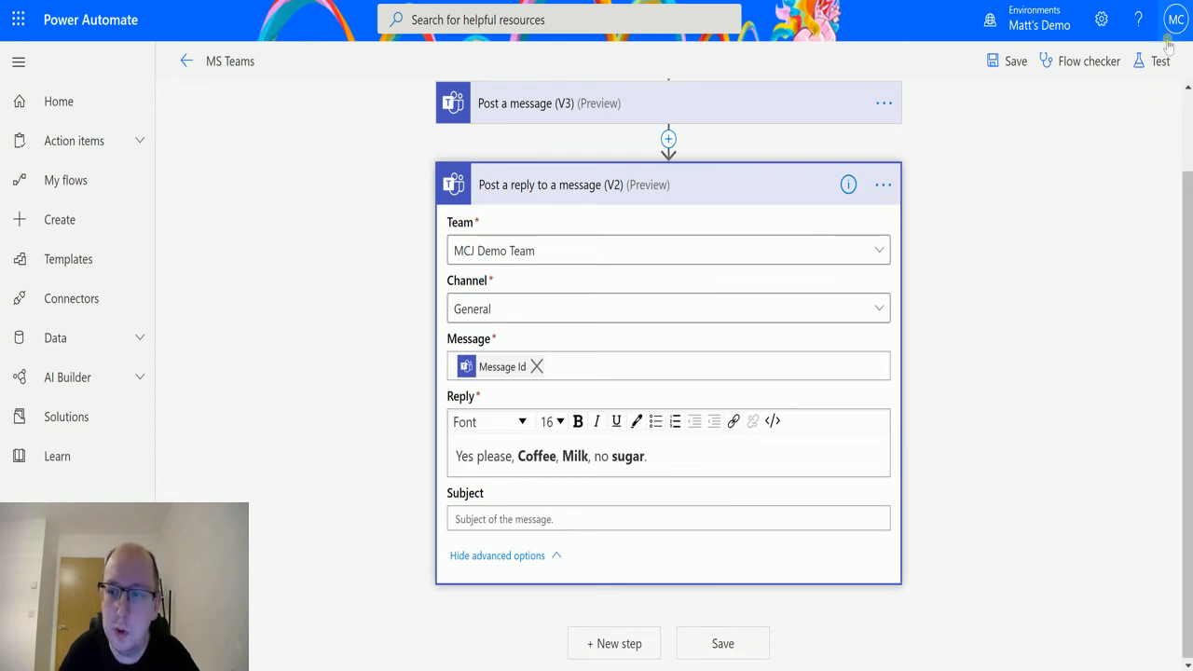
Save and test the flow with a manual trigger, run it, and view the successful run results
left_click(1159, 59)
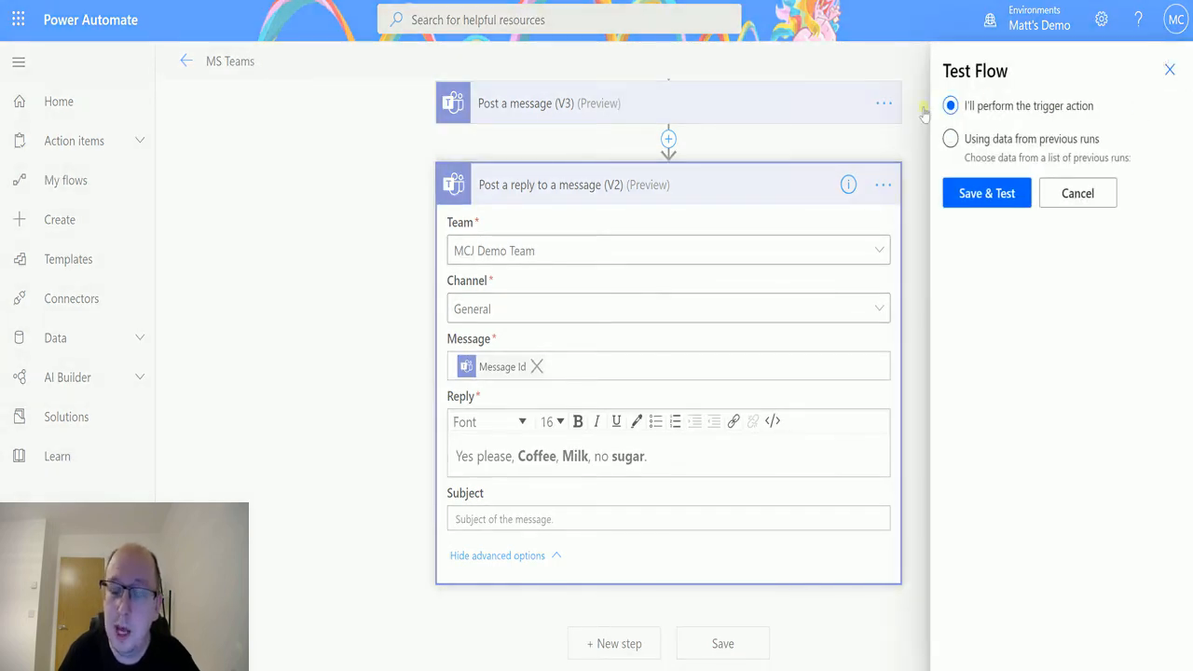
left_click(987, 192)
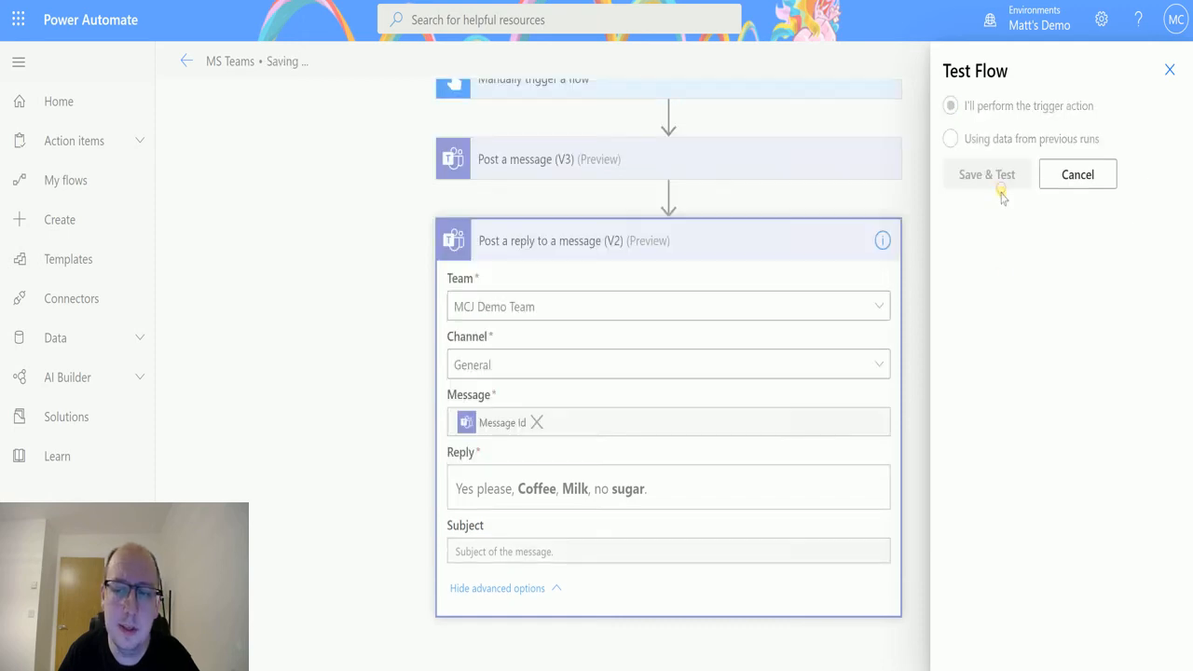
left_click(987, 175)
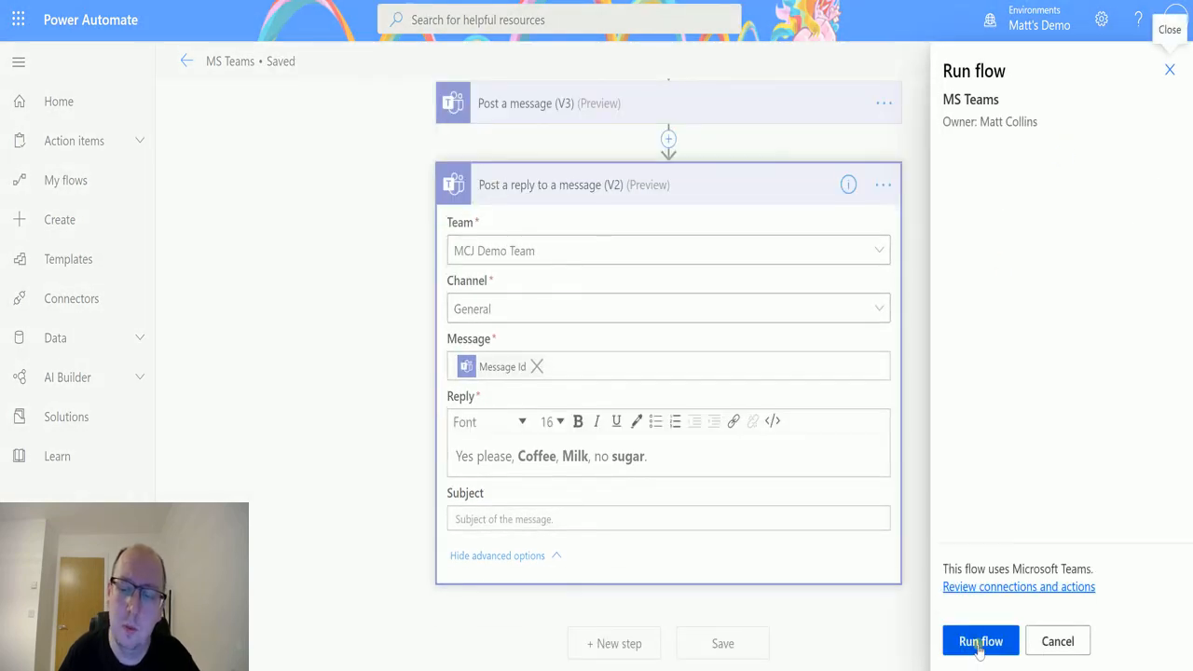
left_click(981, 642)
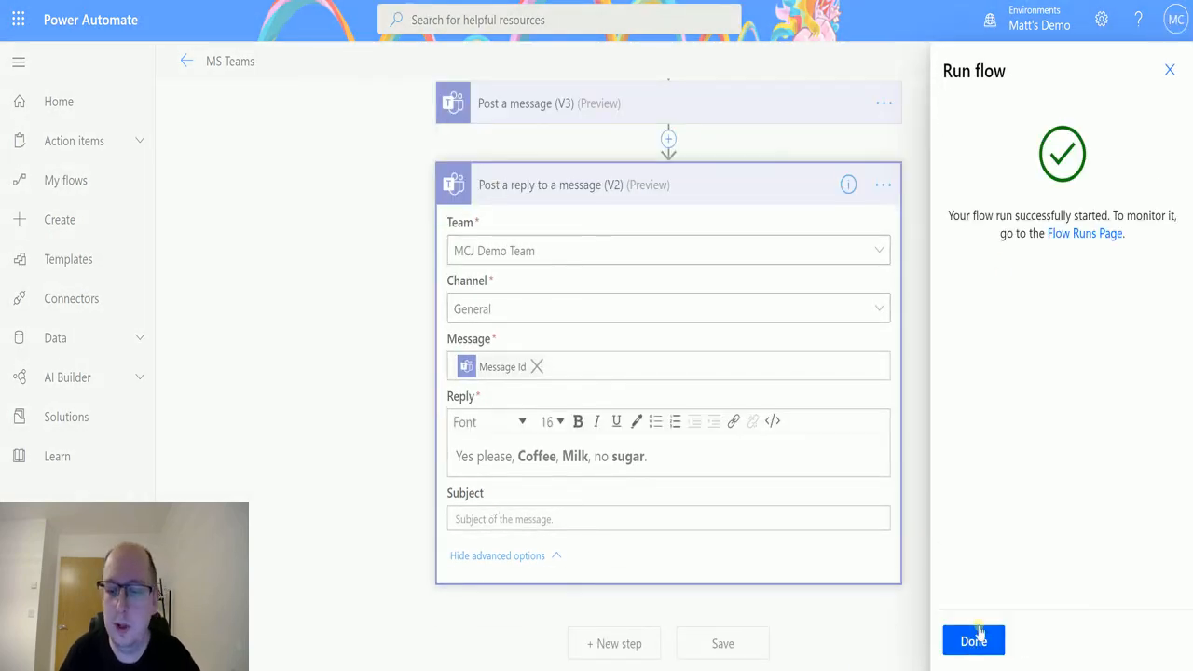
left_click(973, 641)
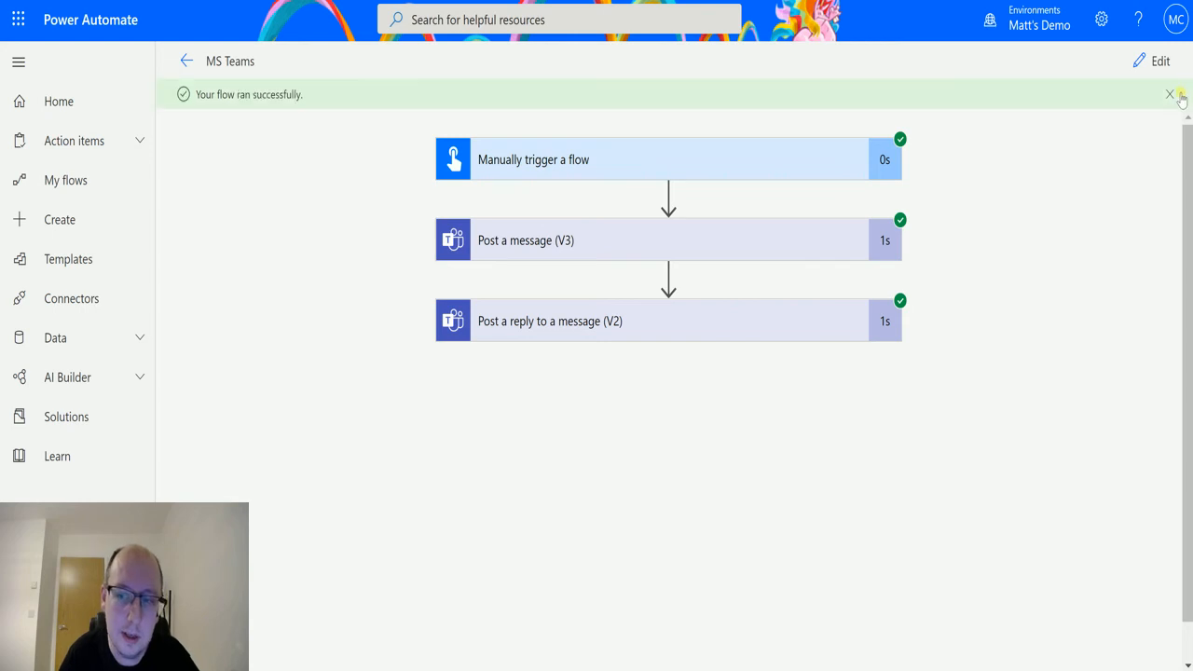
mouse_move(805, 228)
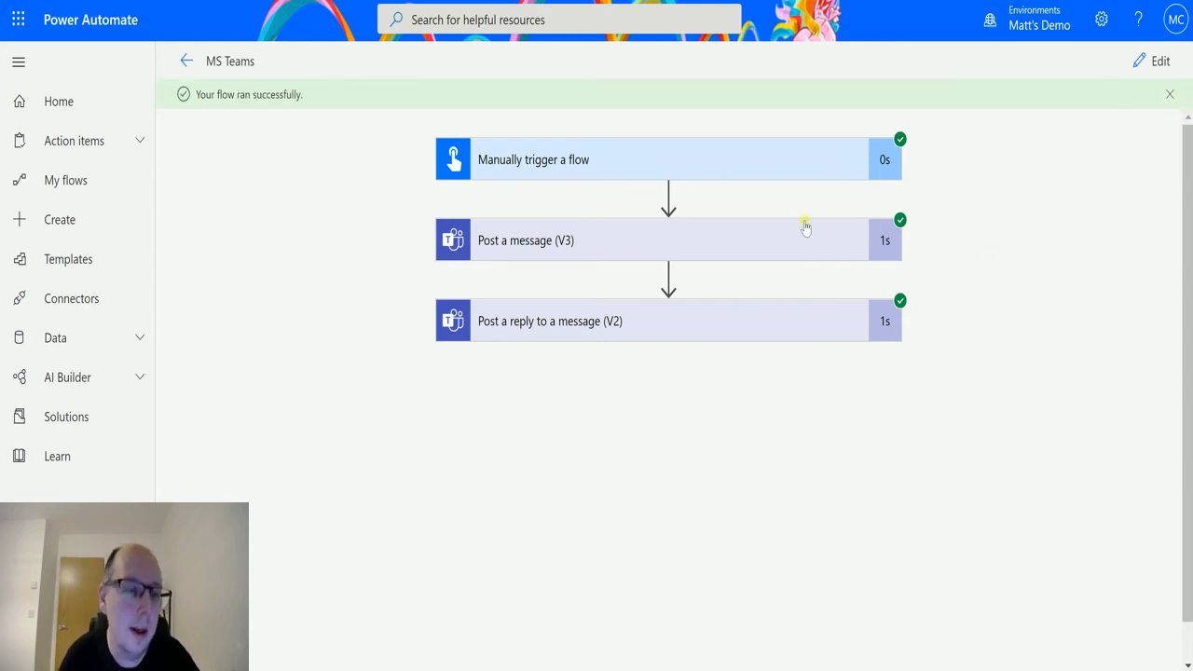
mouse_move(315, 160)
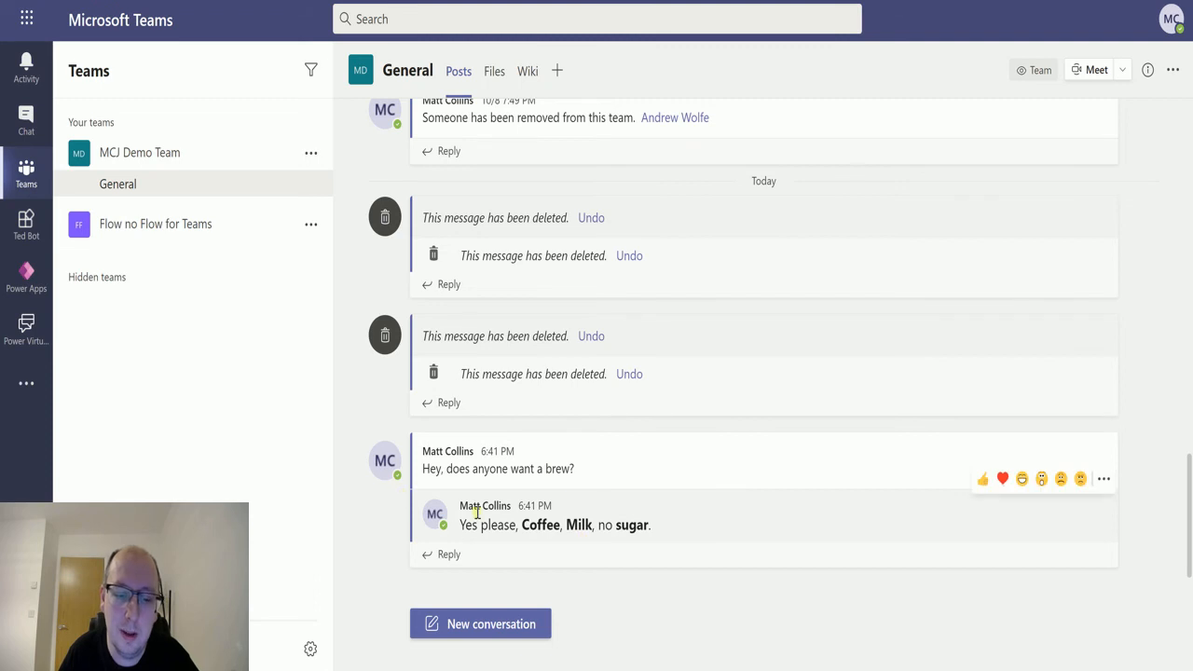
mouse_move(545, 418)
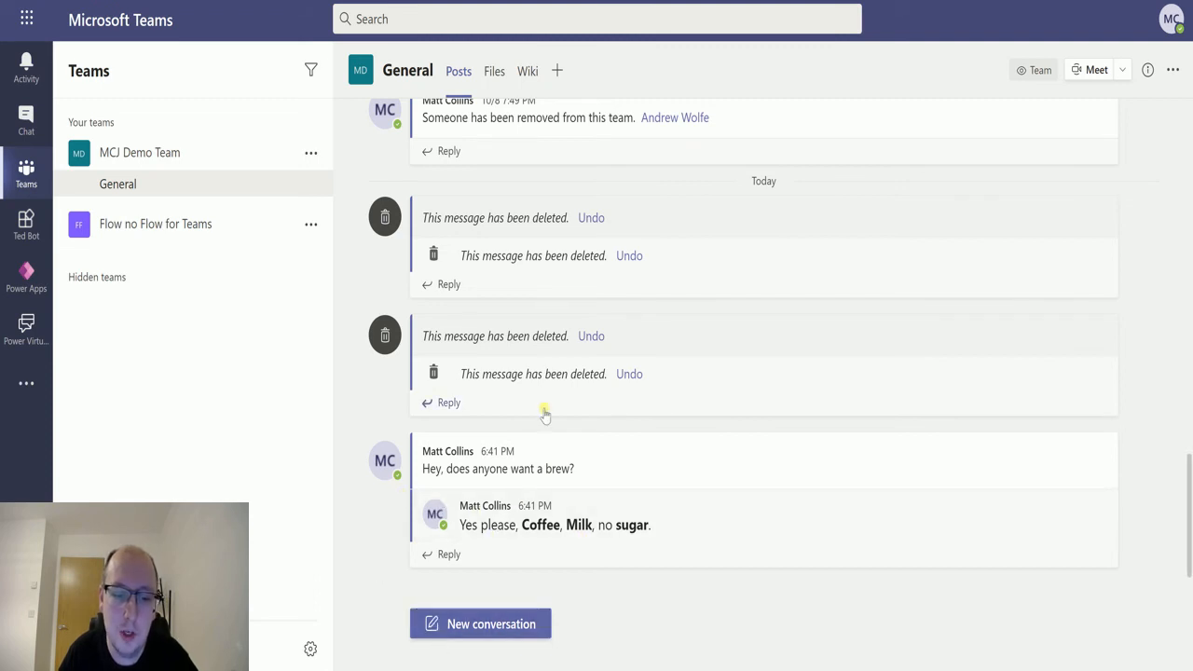
mouse_move(619, 548)
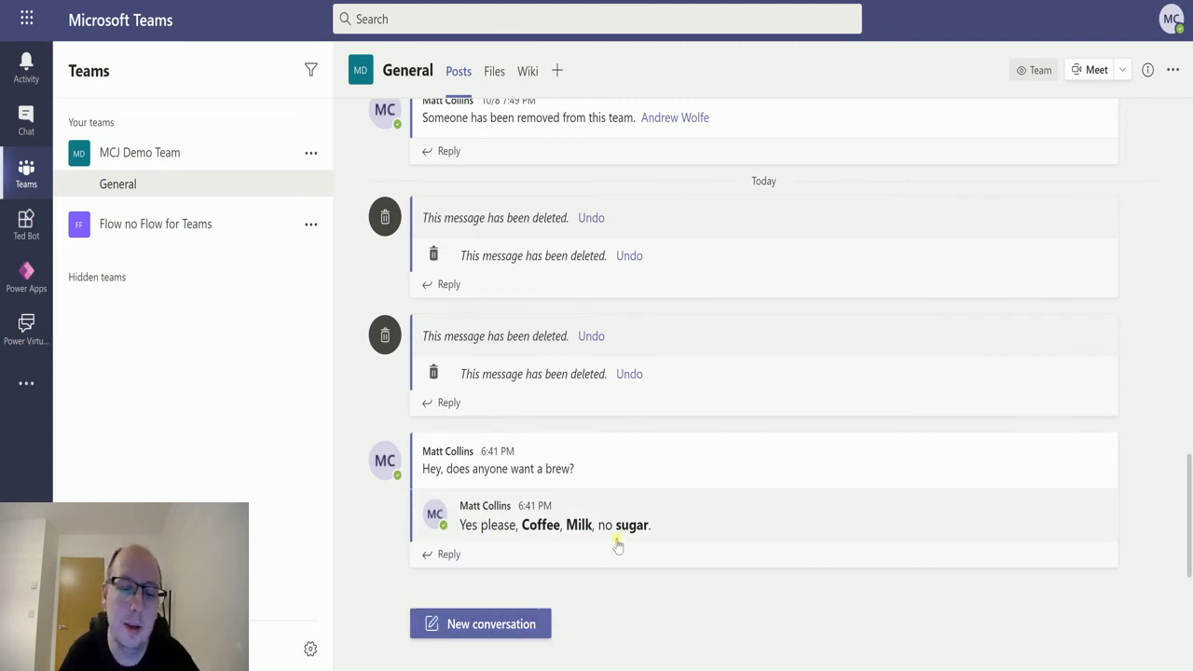
mouse_move(545, 470)
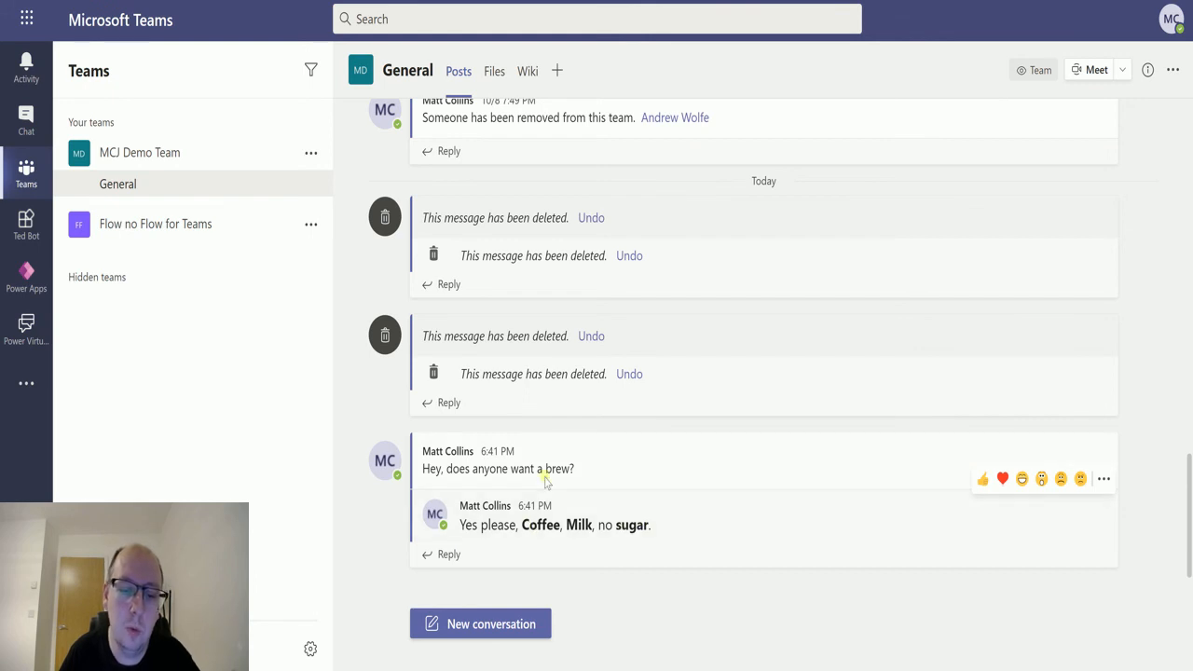
mouse_move(545, 481)
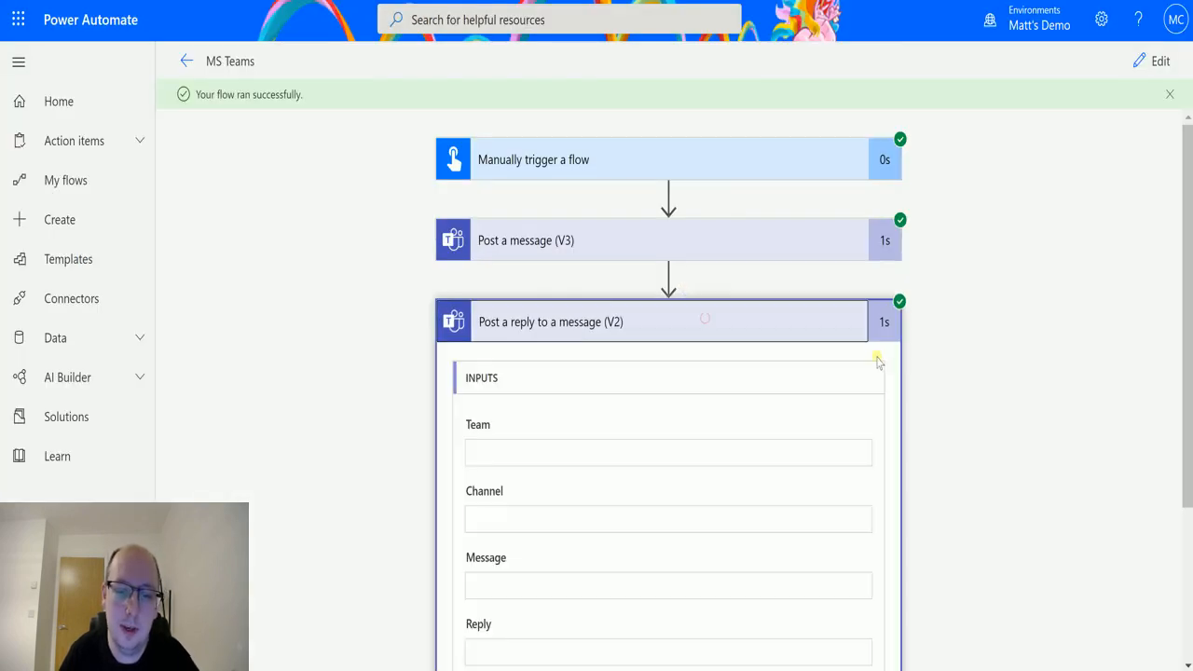
Scroll through the reply step's run inputs: Team, Channel, message id and HTML reply
scroll("down", 3)
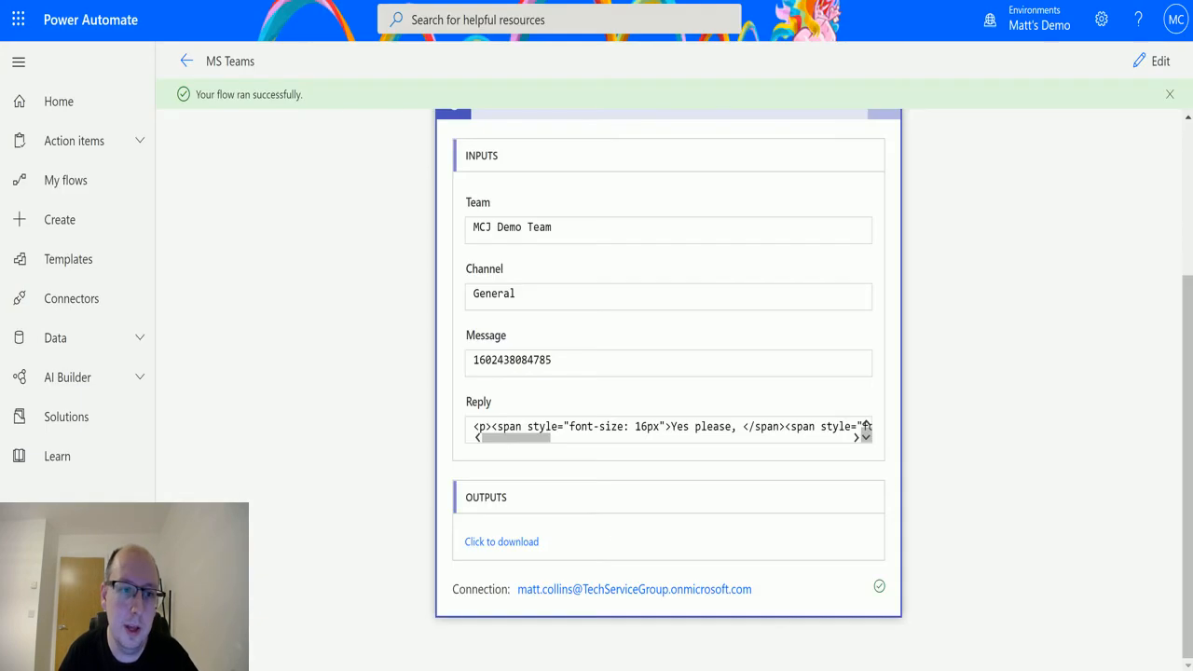
mouse_move(1014, 309)
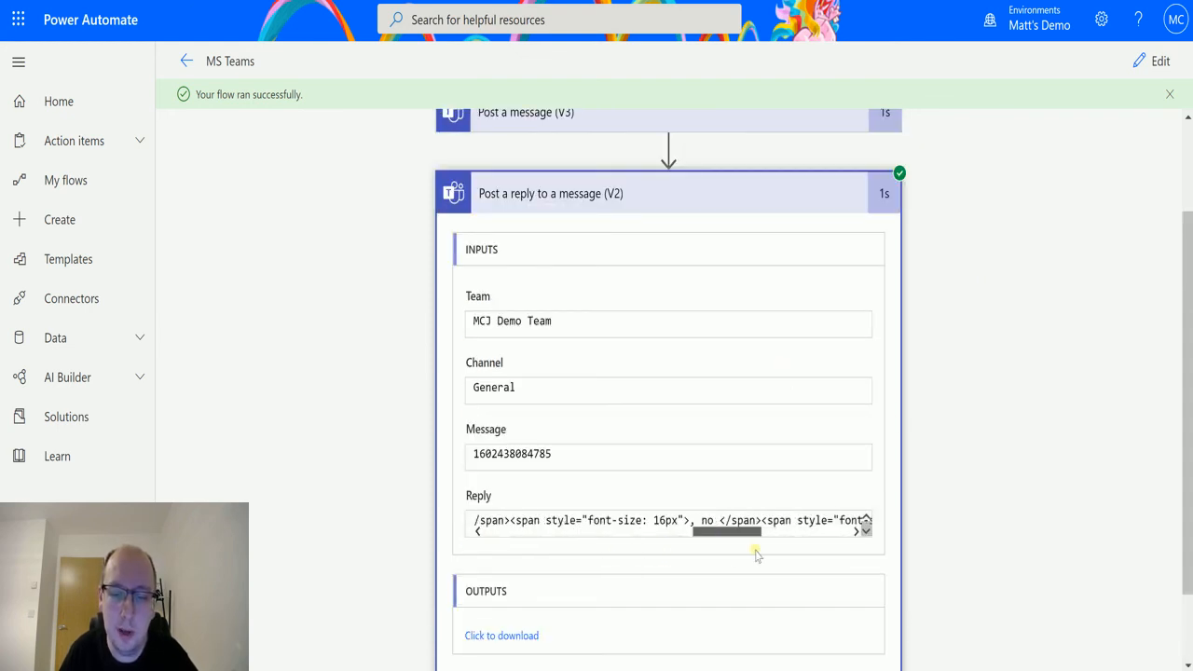
scroll("up", 3)
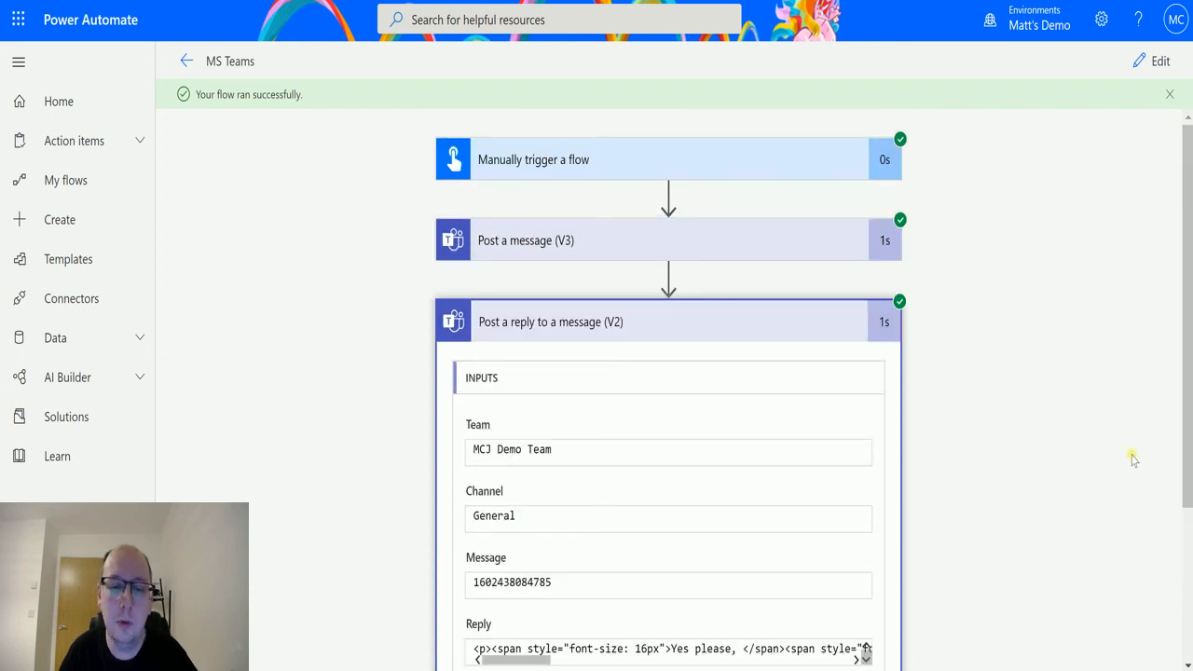
mouse_move(973, 482)
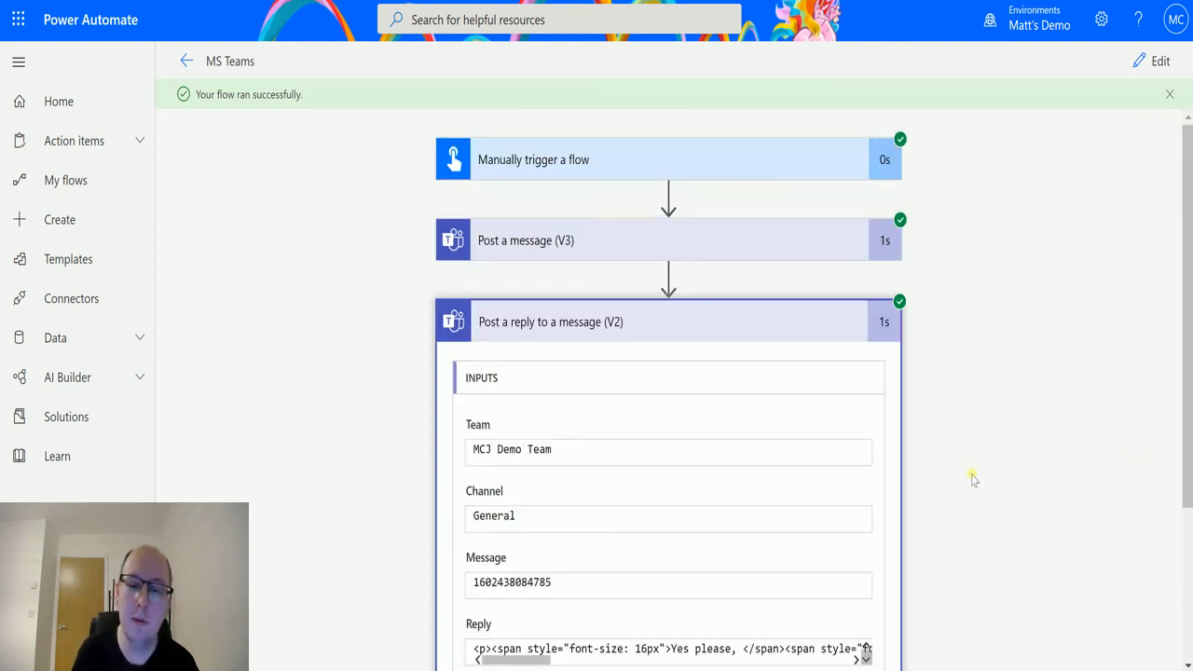